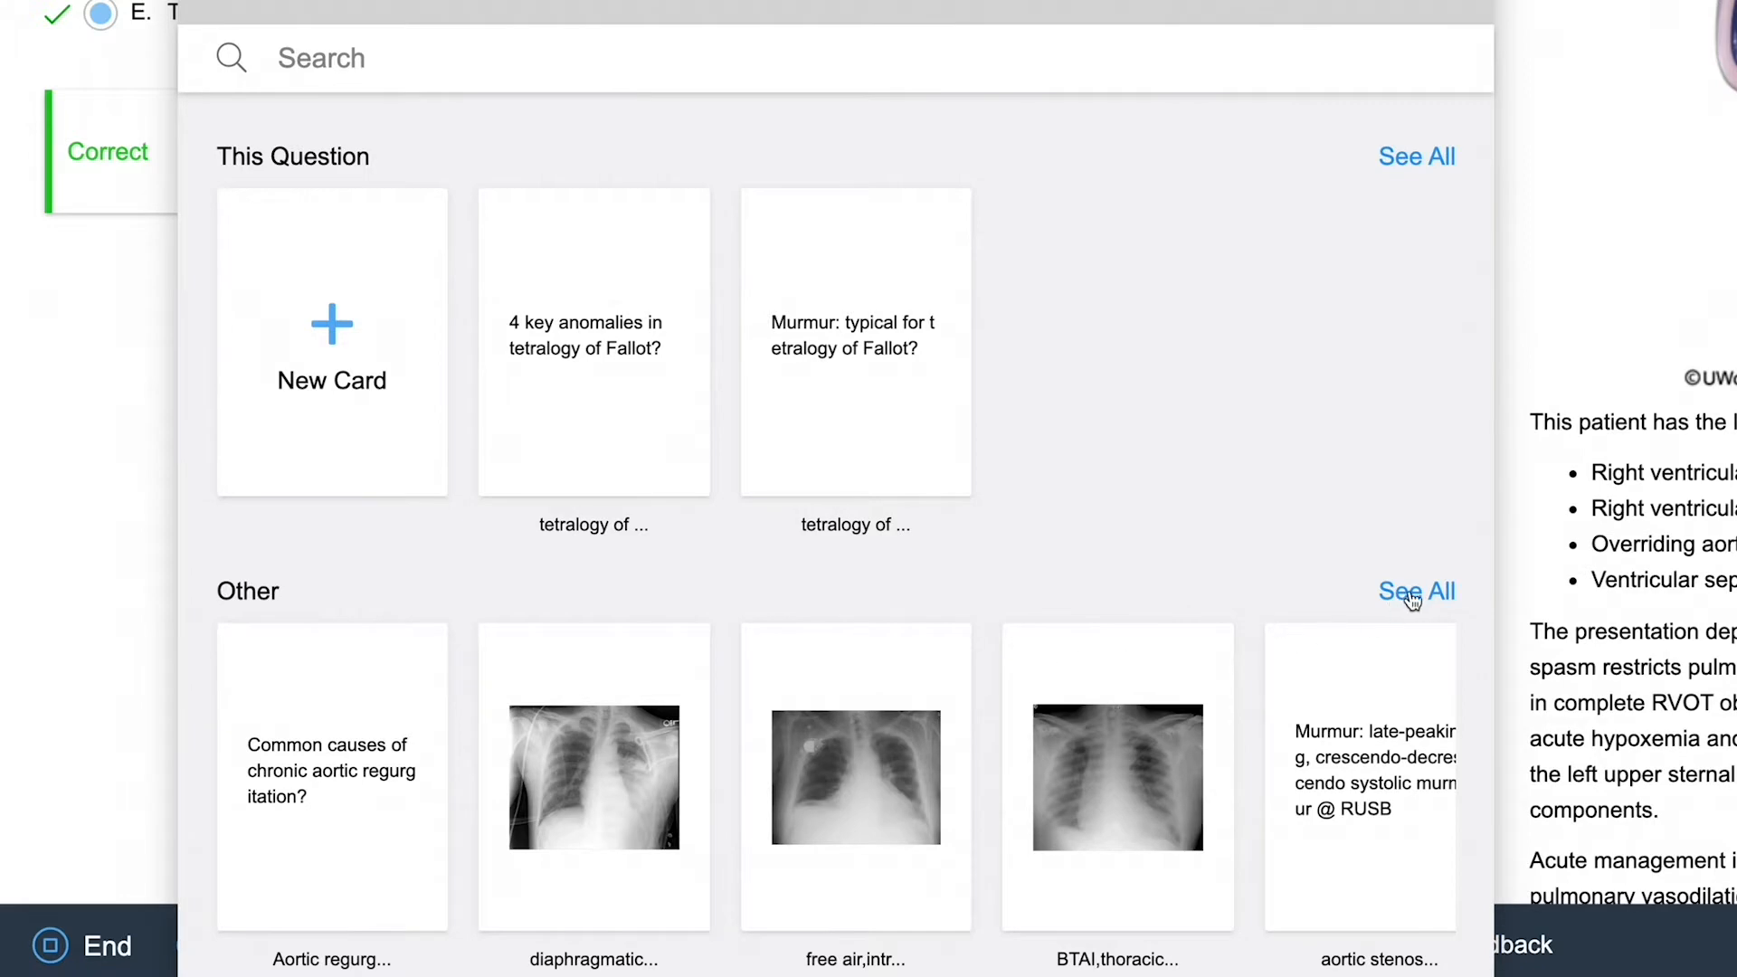
# Return from the flashcard browser to the chronic aortic regurgitation explanation
pyautogui.click(1417, 590)
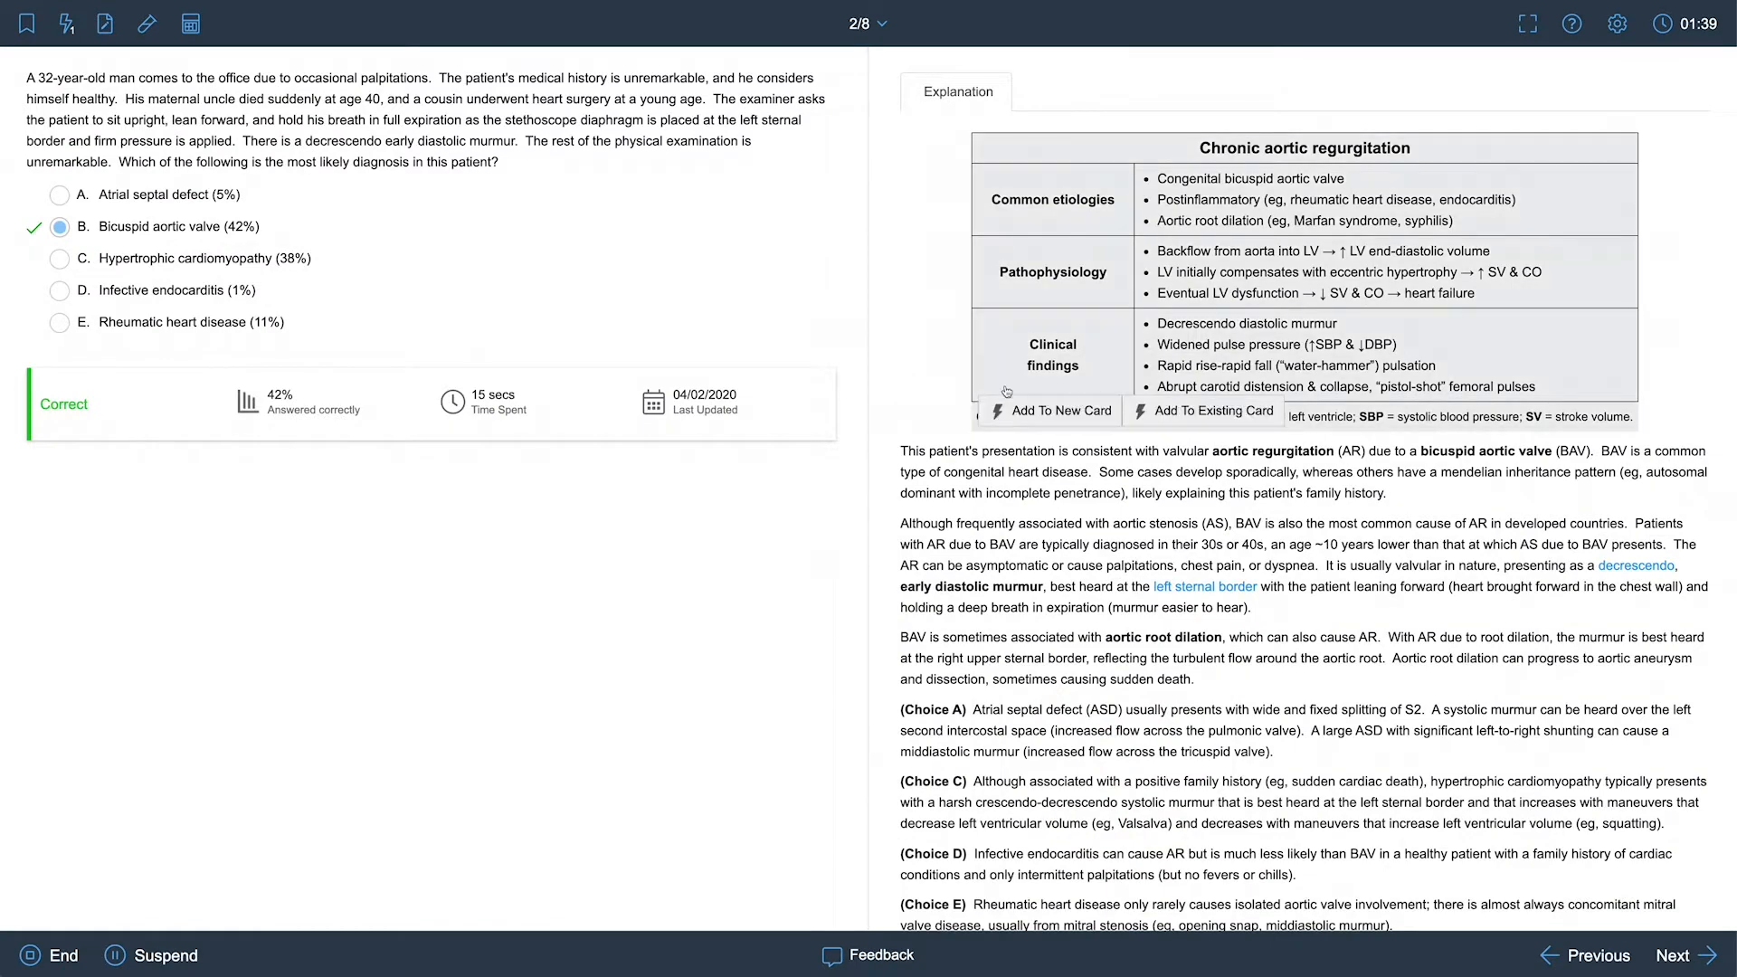
# Create a new card with the regurgitation table on the back and the causes question on the front
pyautogui.click(1059, 410)
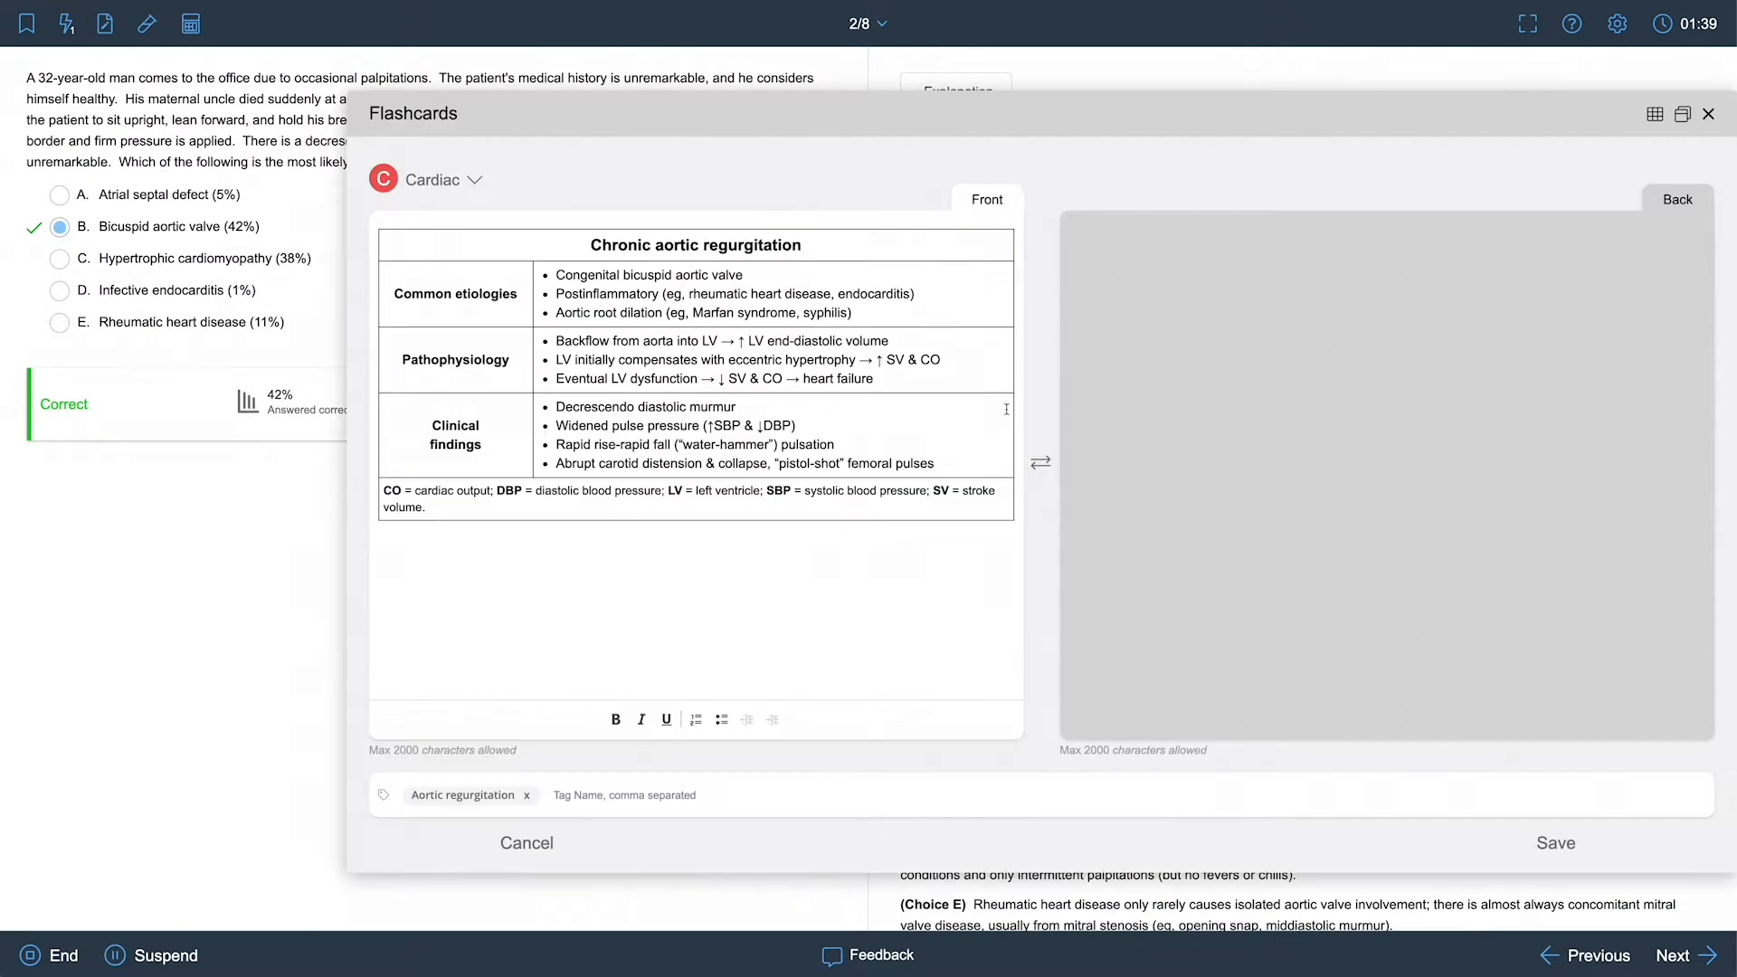
pyautogui.click(1039, 464)
pyautogui.write('Common causes of chronic aortic r')
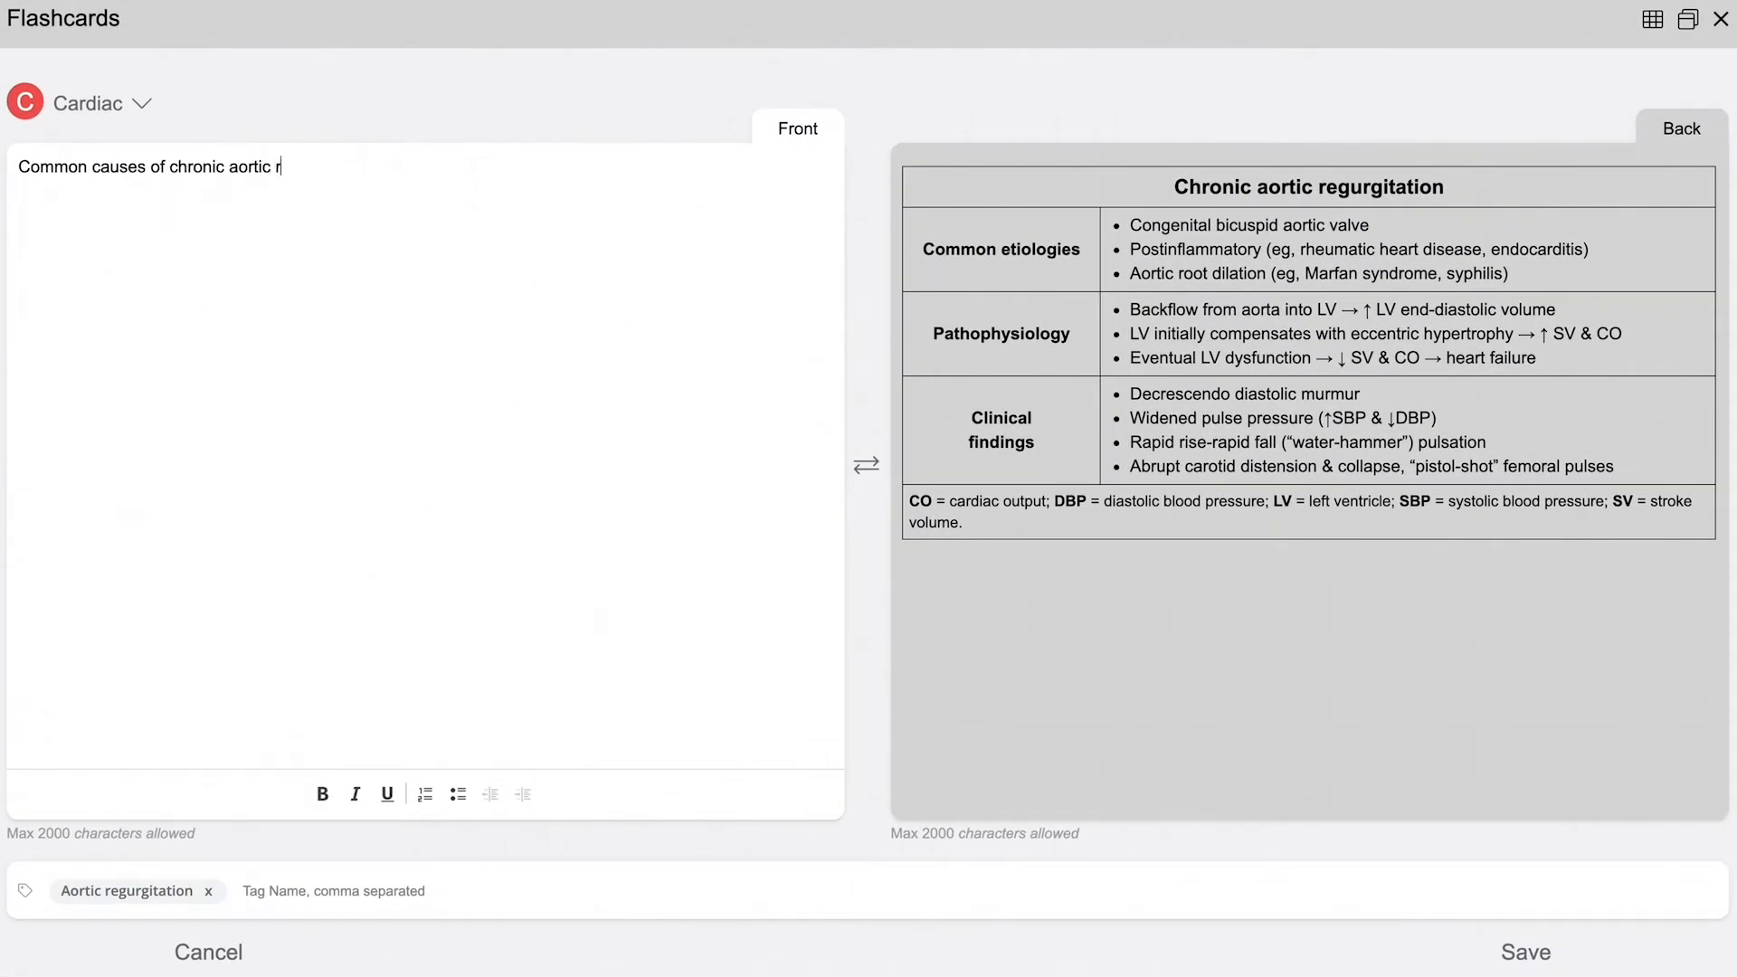
pyautogui.write('egurgitation?')
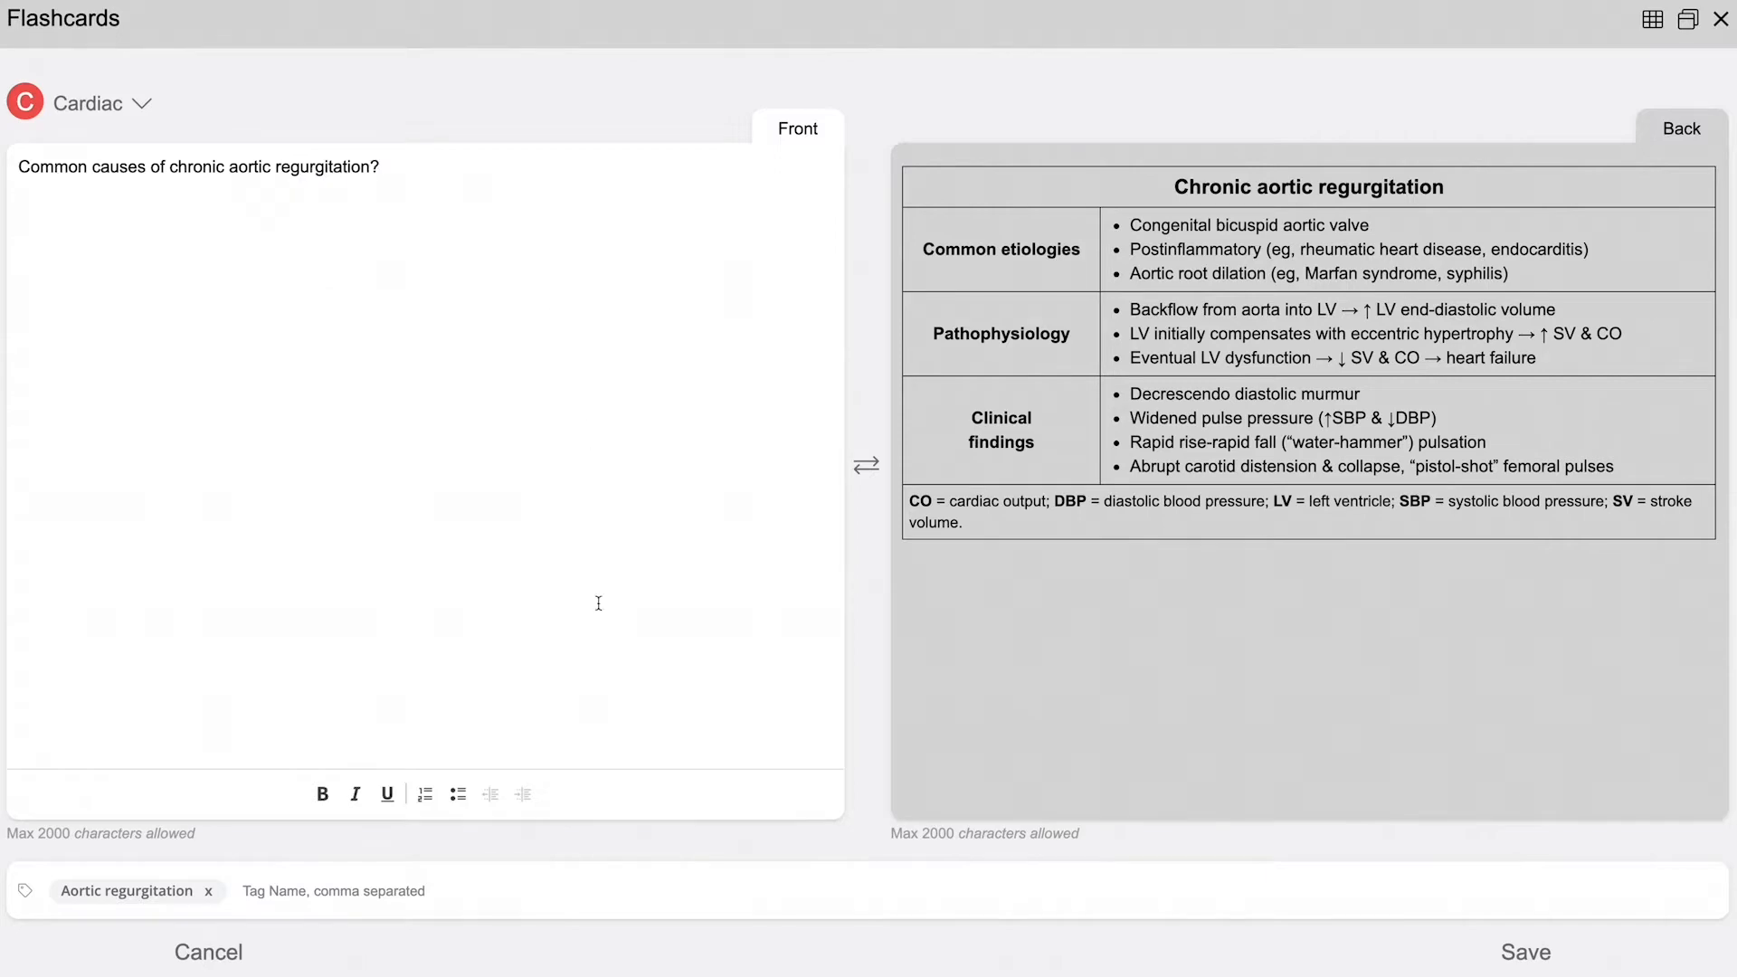
pyautogui.write('bicuspid')
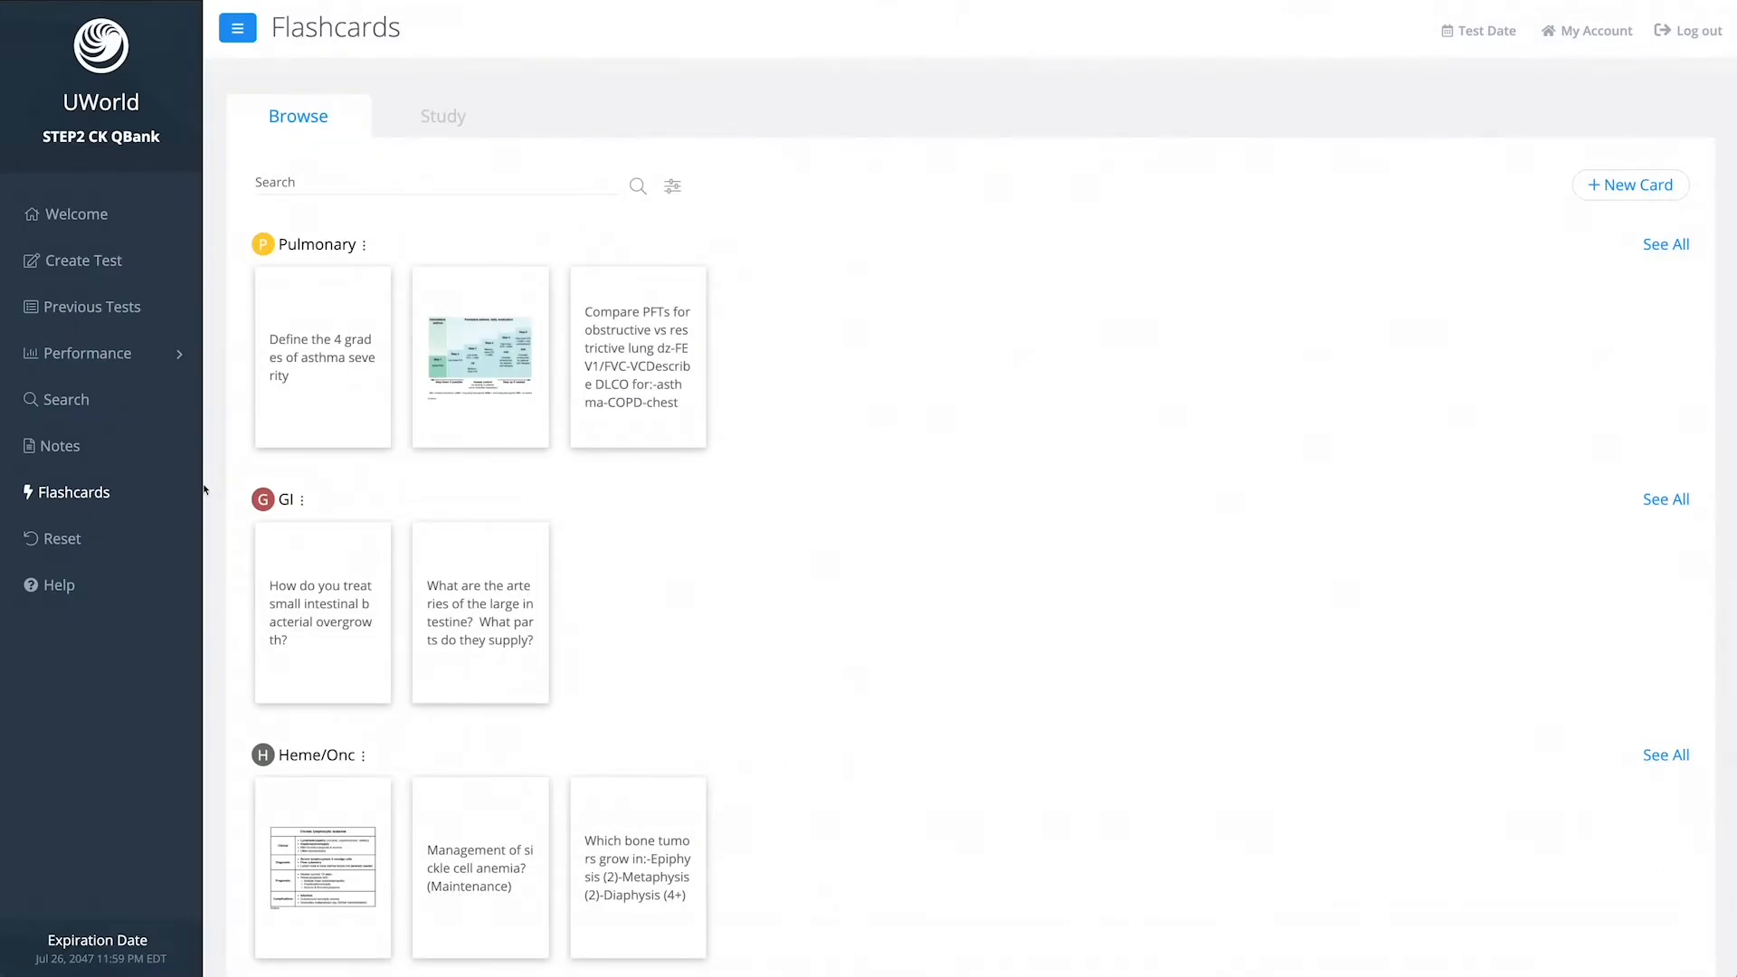
# Scroll through the flashcard decks and search the cards for 'Cardiac'
pyautogui.scroll(-3)
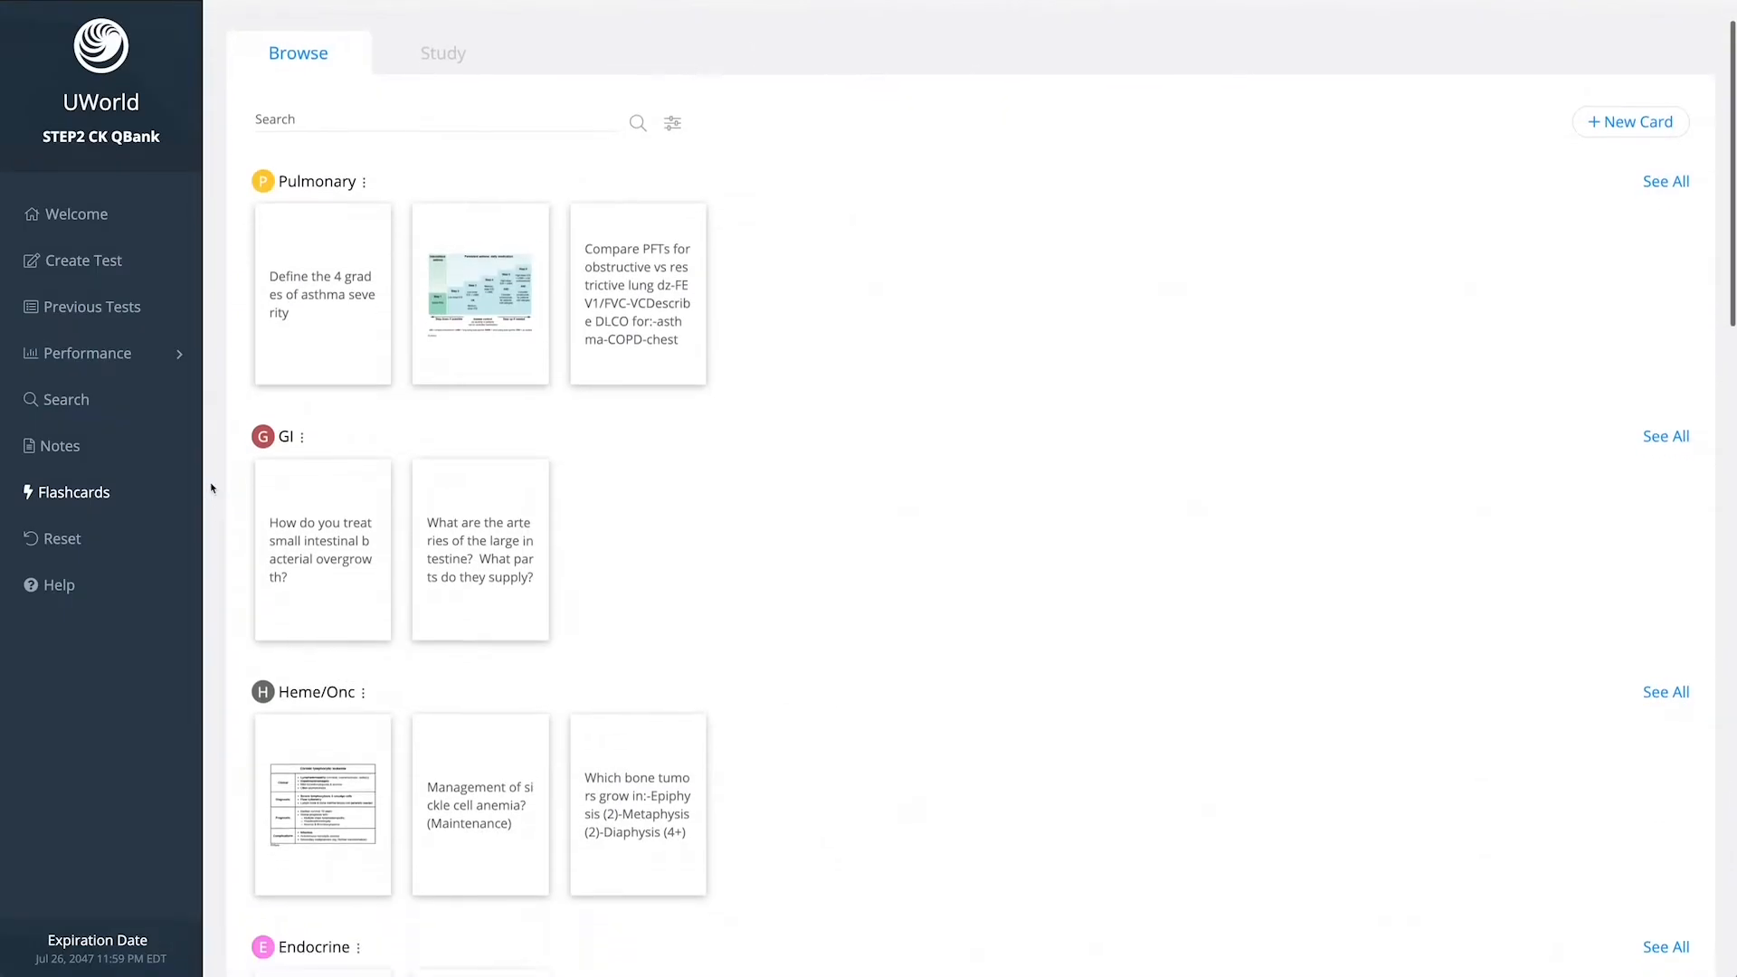
pyautogui.scroll(-3)
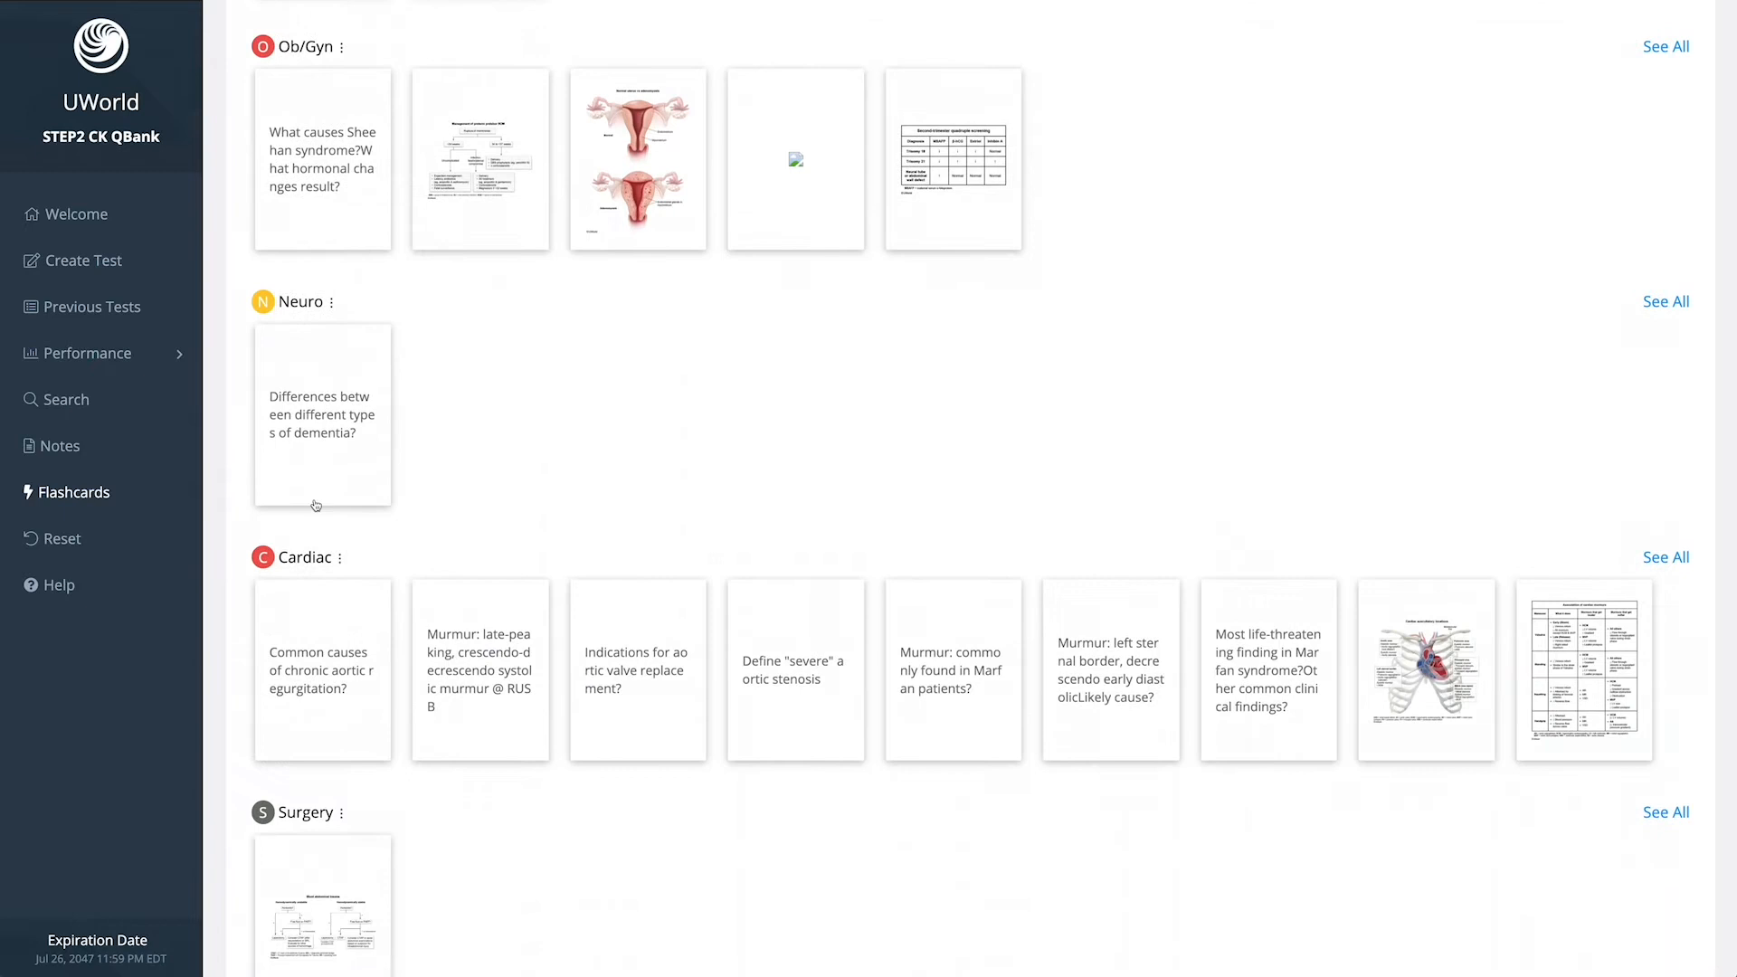
pyautogui.click(1665, 558)
pyautogui.write('Cardiac')
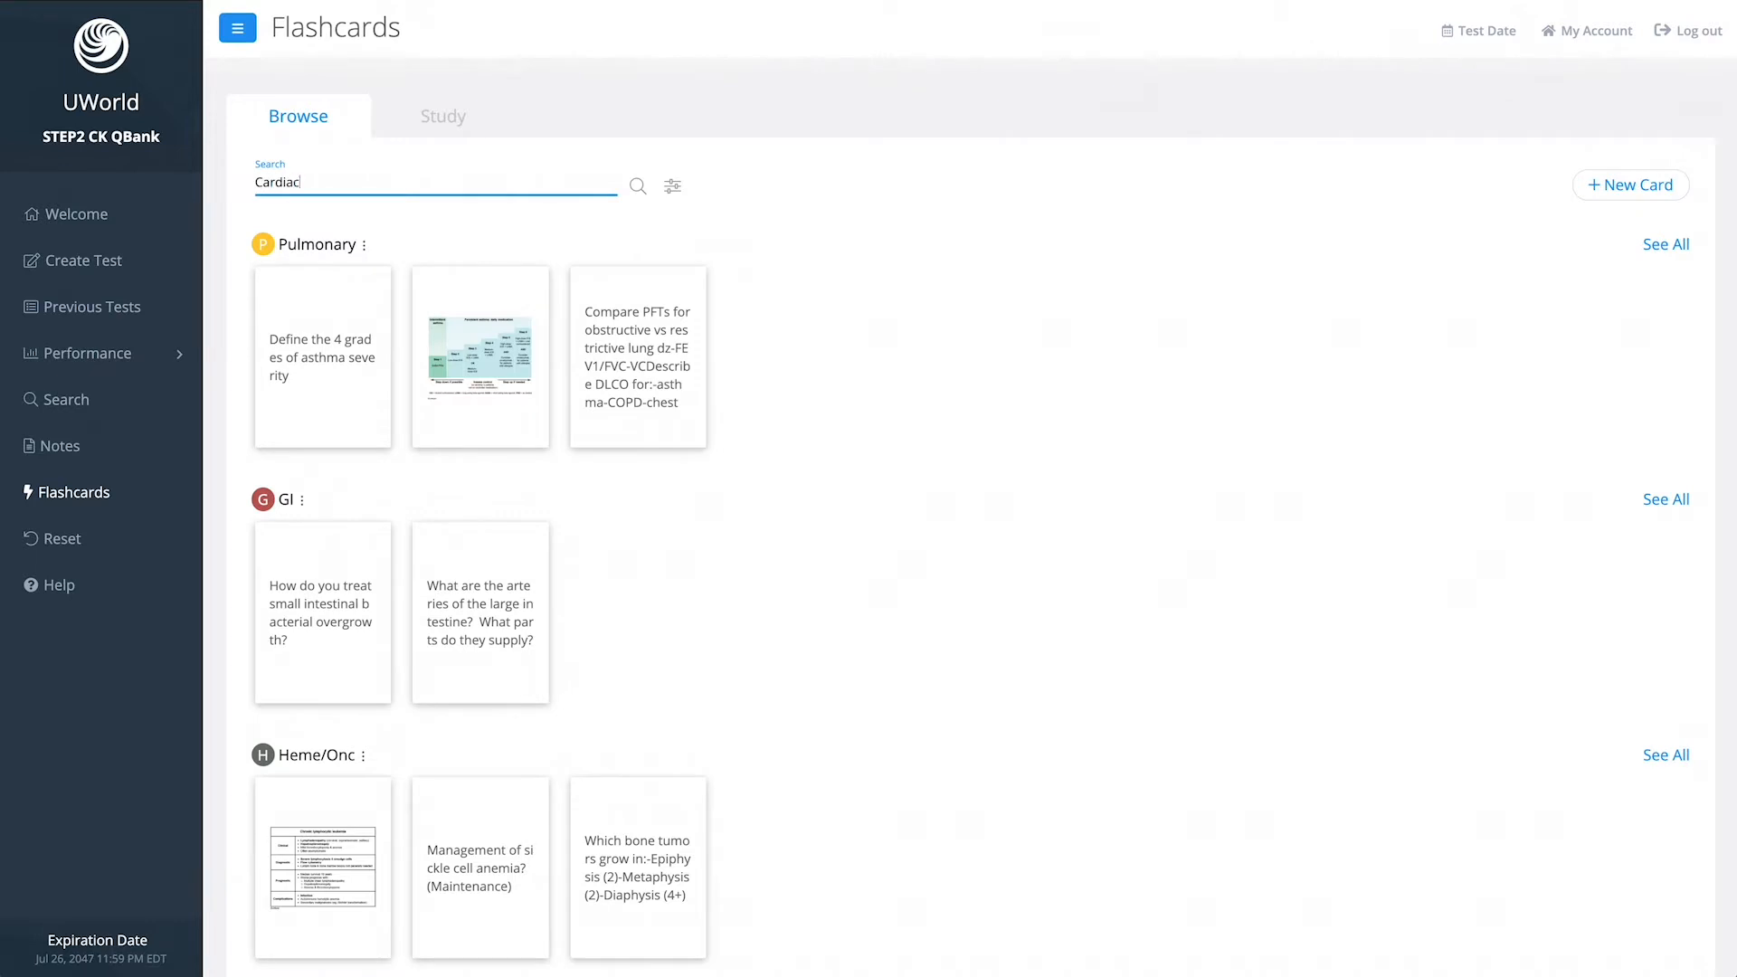
pyautogui.click(637, 184)
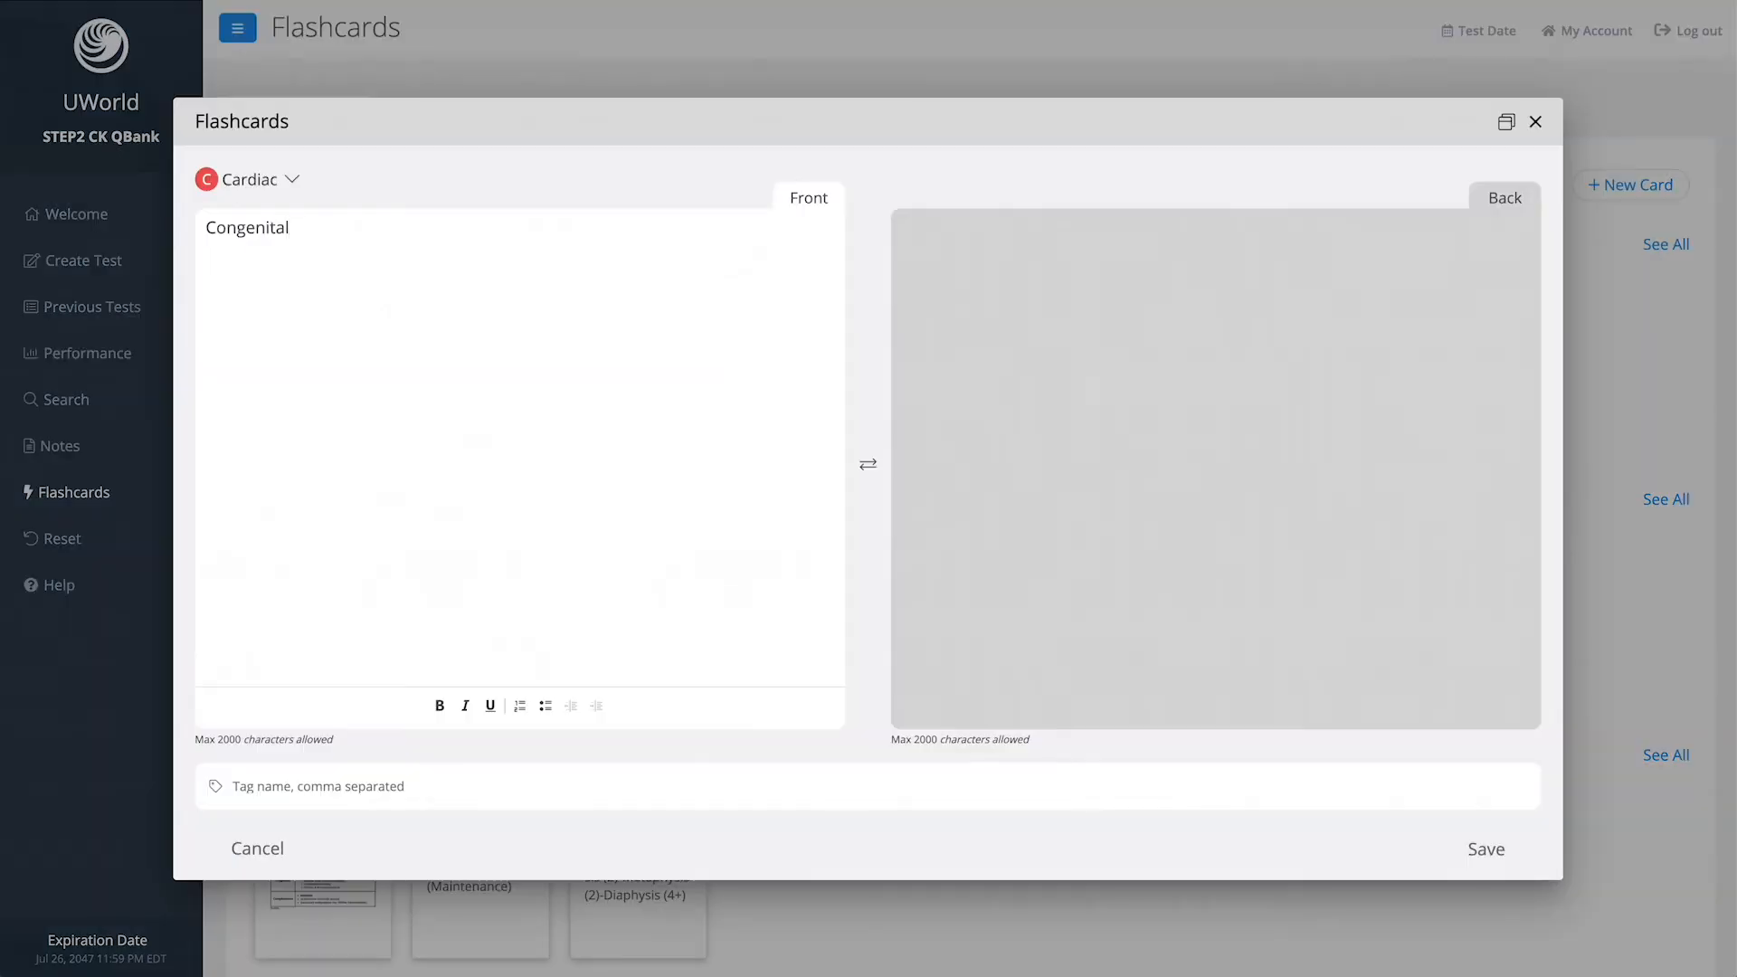
# Write 'cause of wide and fixed split S2?' on the front and begin 'Atrial sep' on the back
pyautogui.write('cause of wide and fixe')
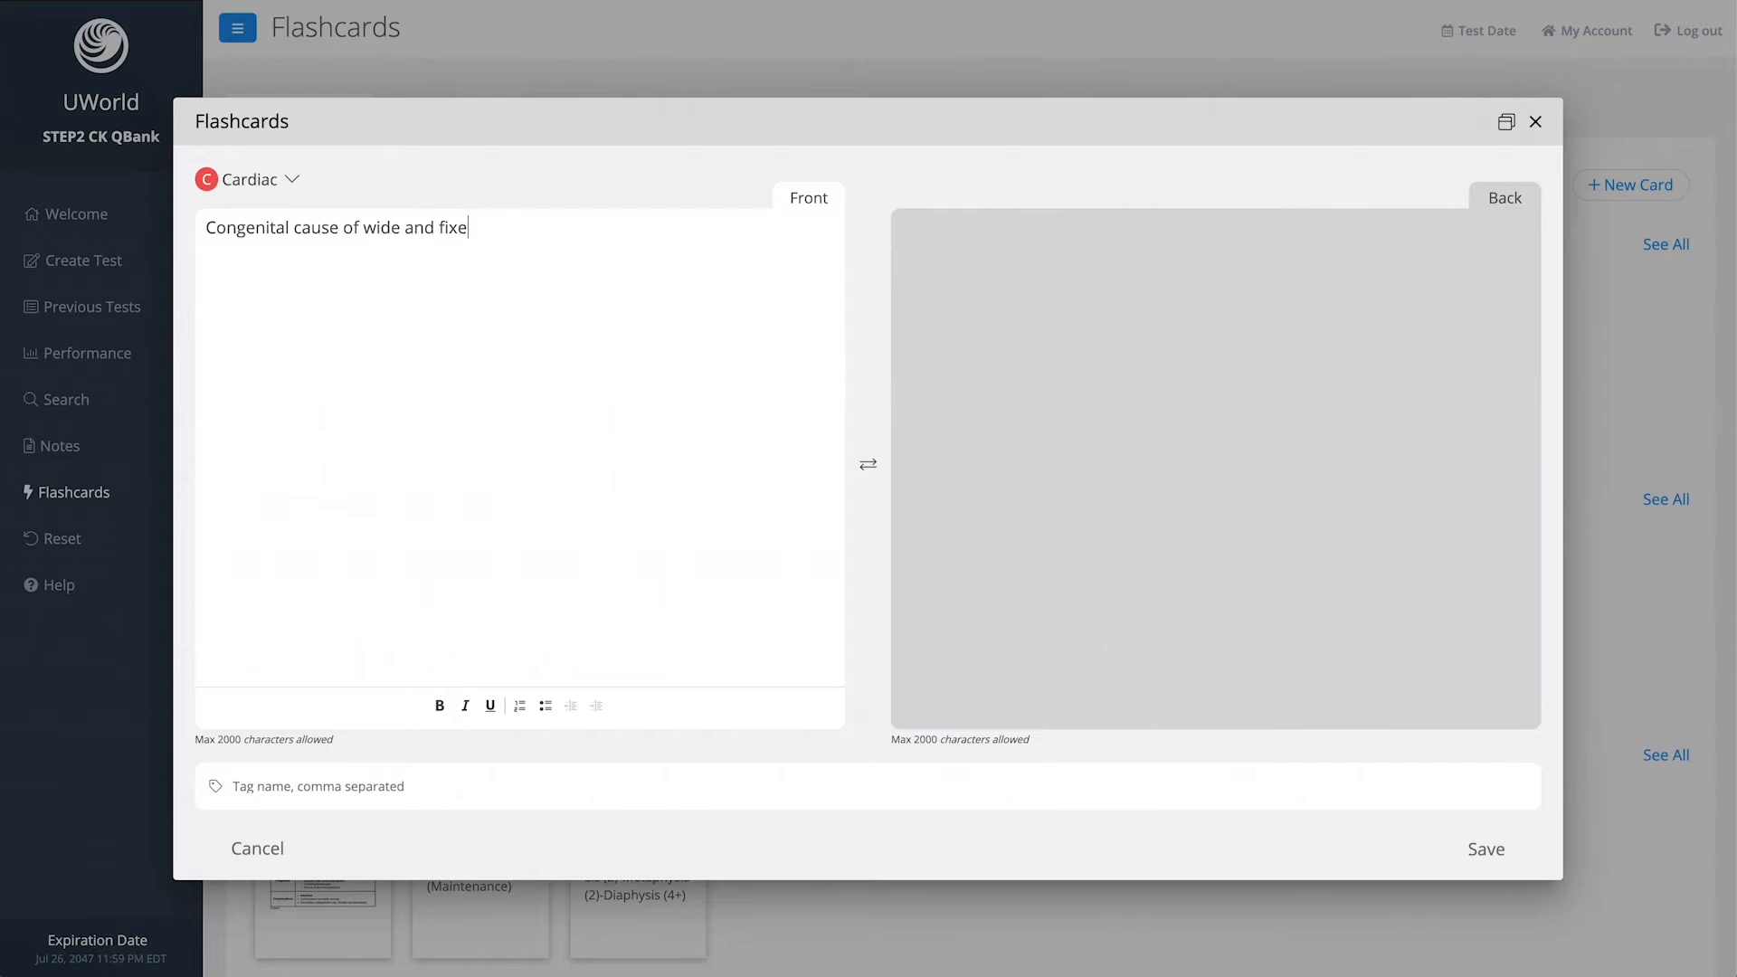
pyautogui.write('d split S2?')
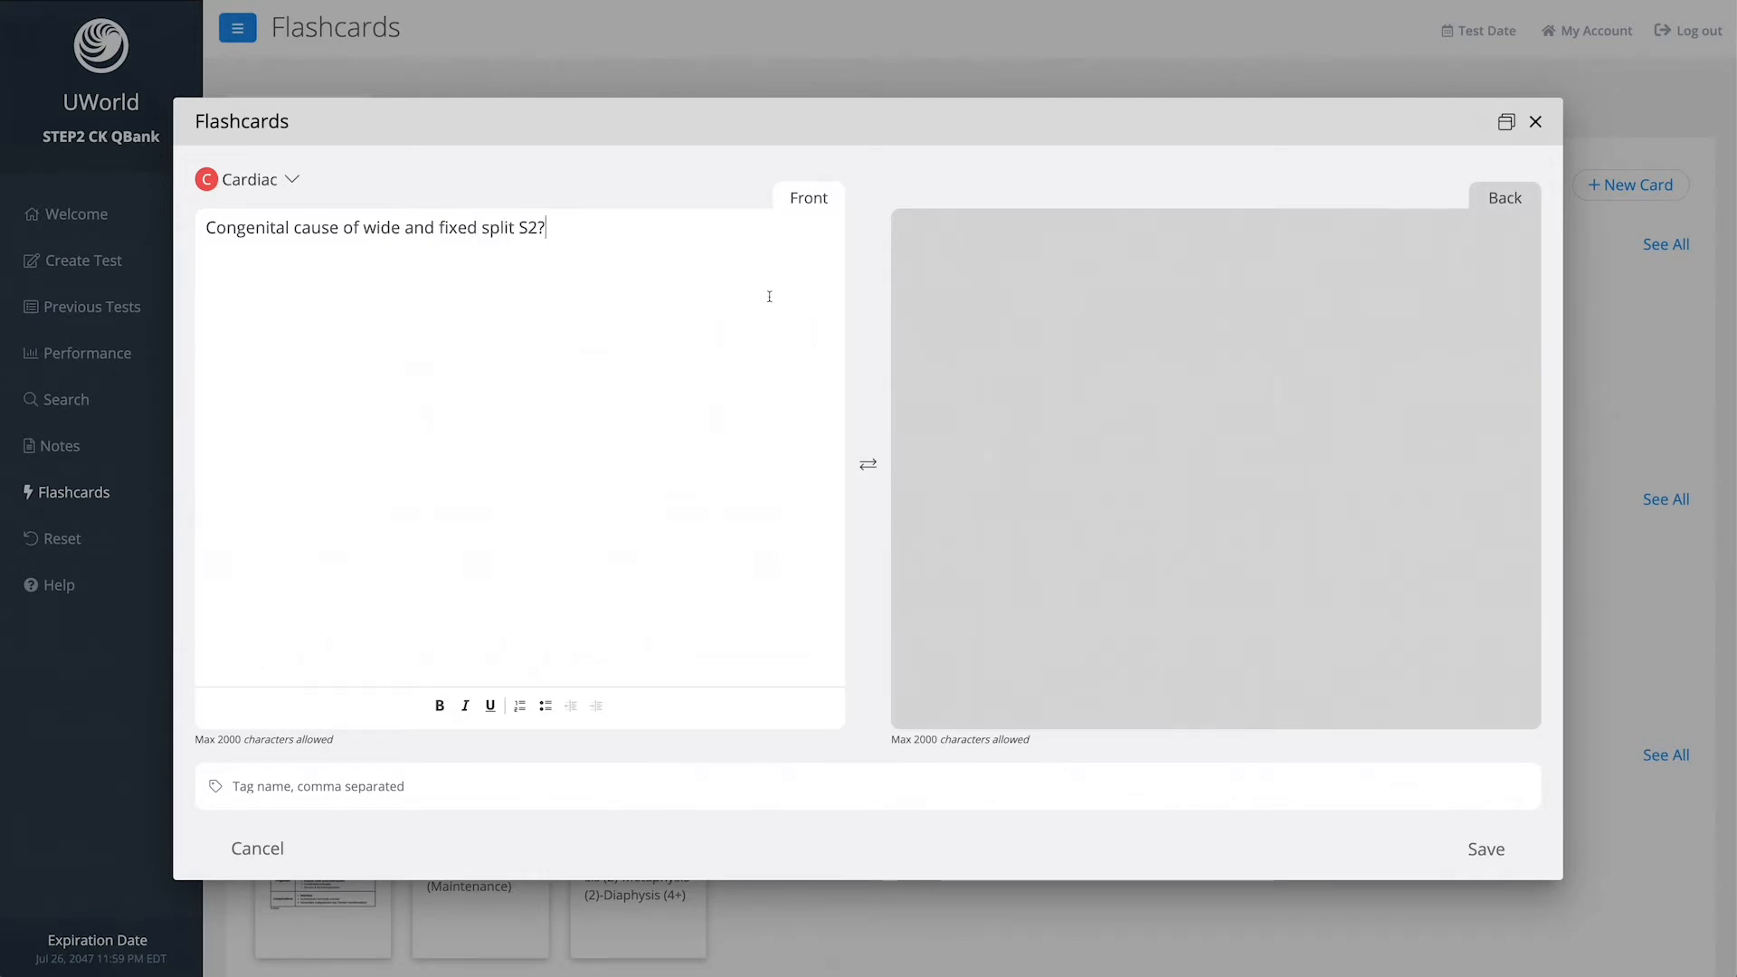
pyautogui.write('Atrial sep')
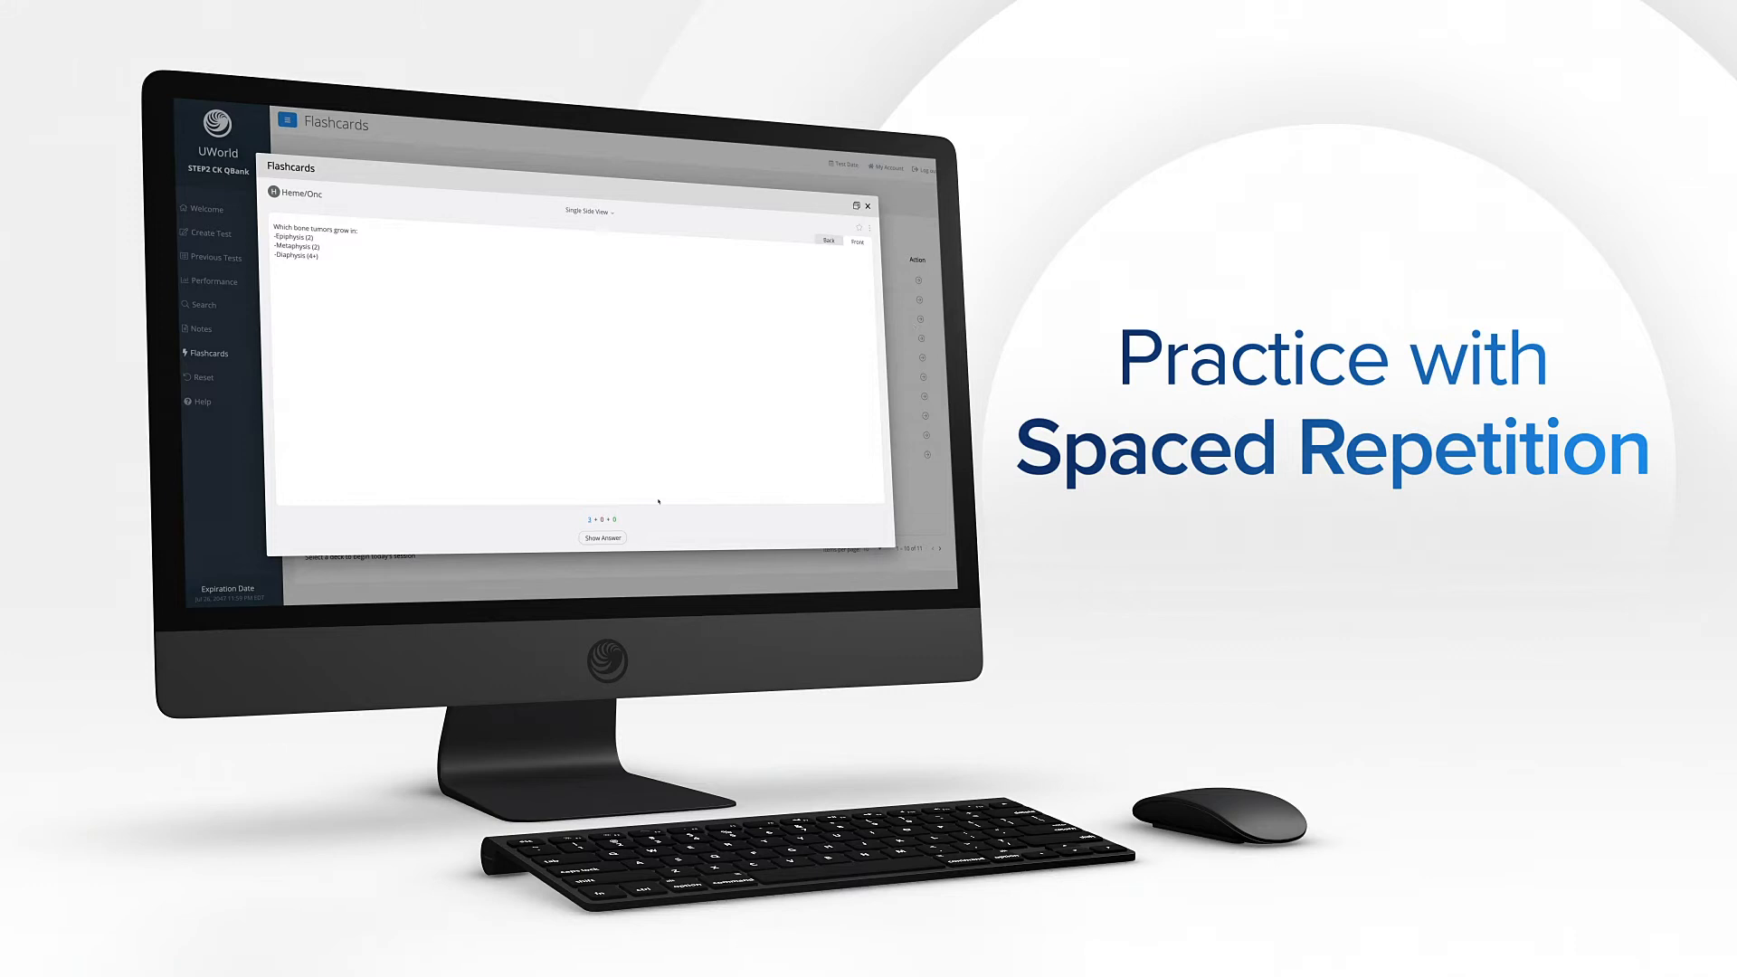
# Show the Study deck list with new, learning and review counts
pyautogui.click(601, 537)
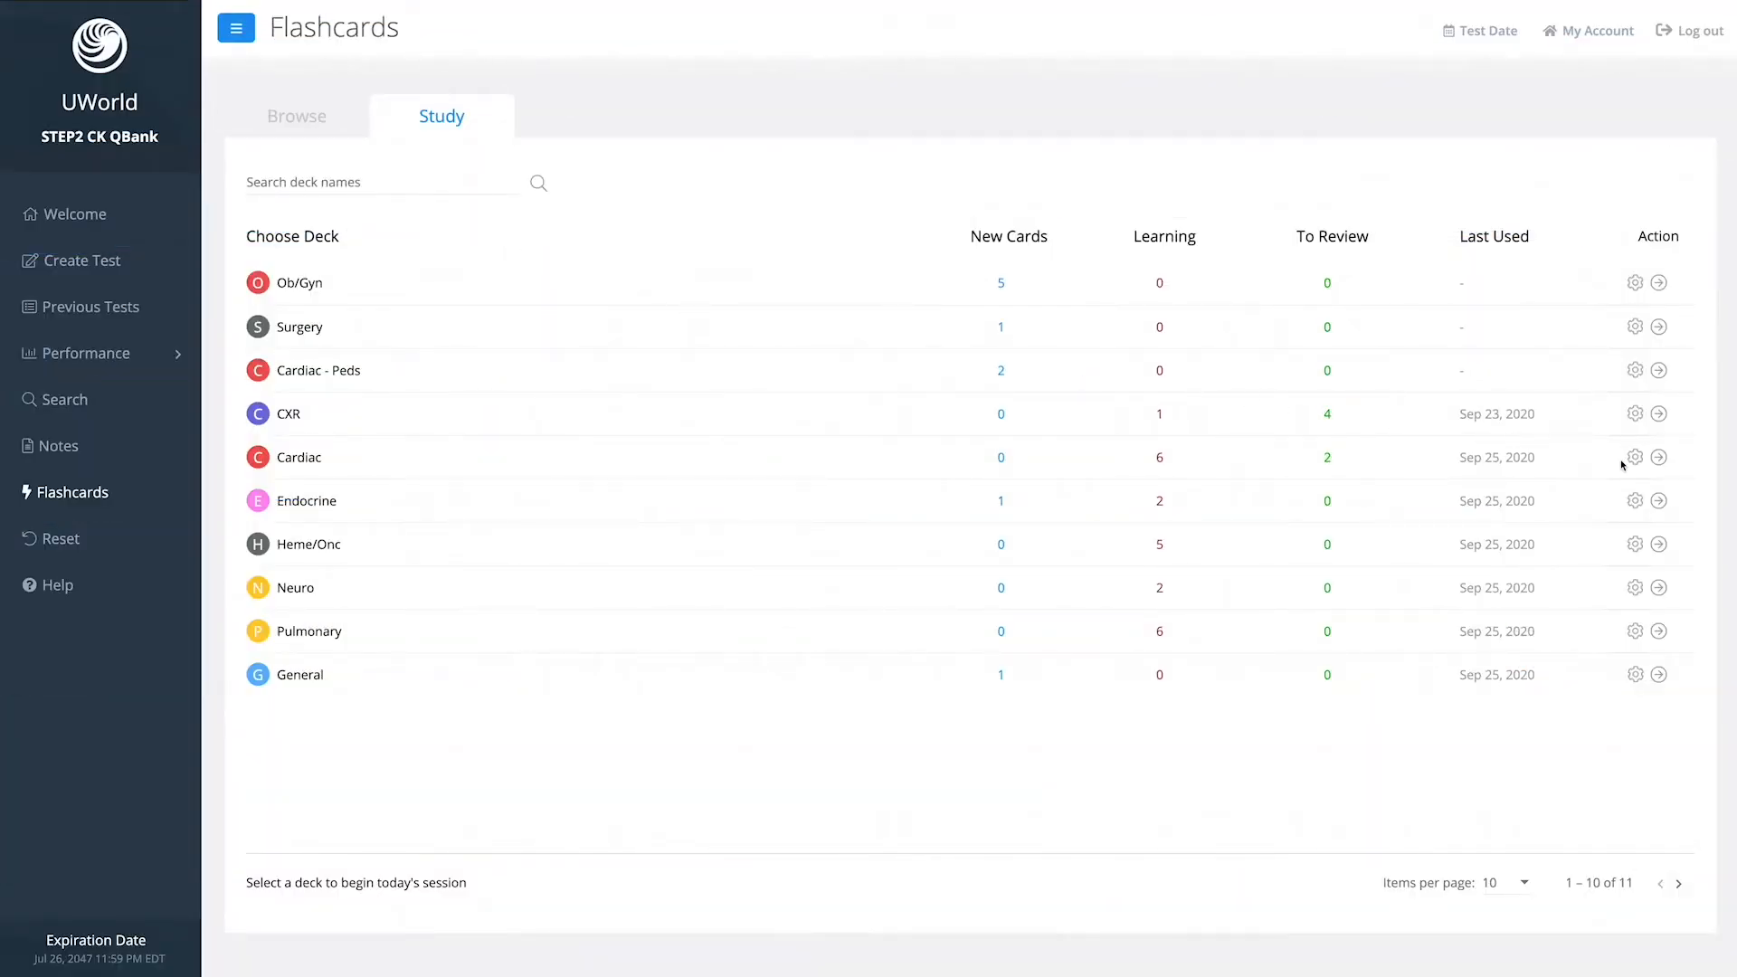
# Start studying the Cardiac deck and reveal the Marfan syndrome card's answer
pyautogui.click(1660, 456)
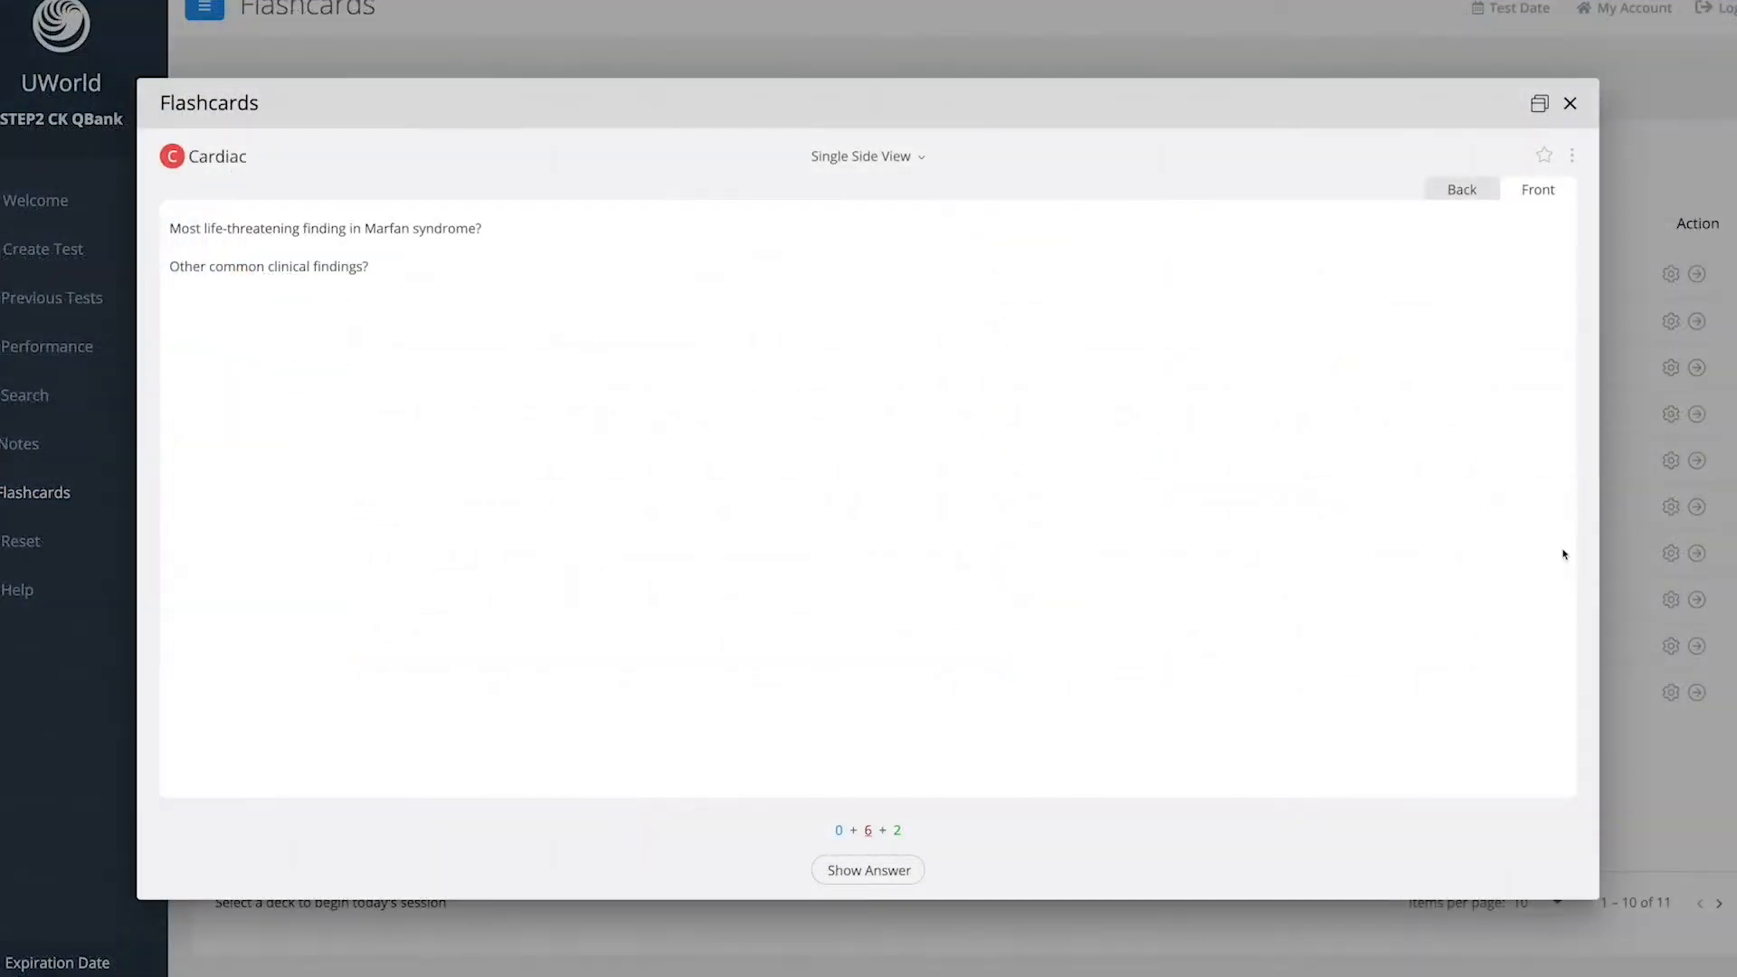
pyautogui.click(867, 871)
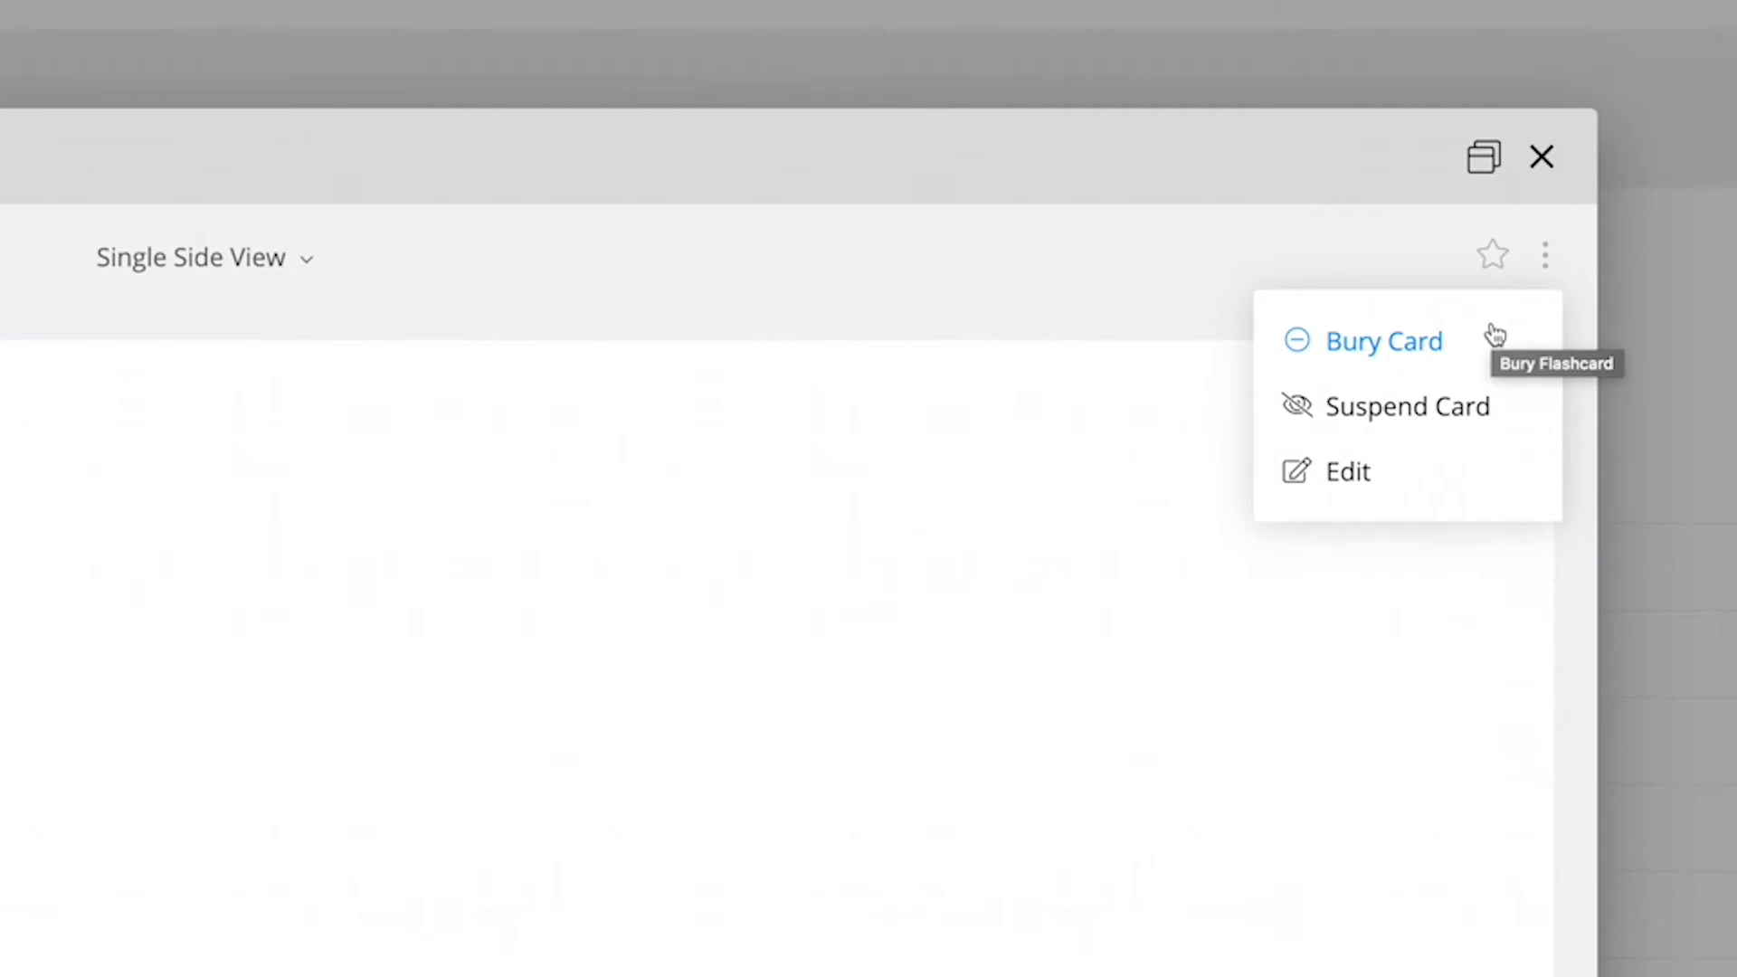
pyautogui.moveTo(1408, 408)
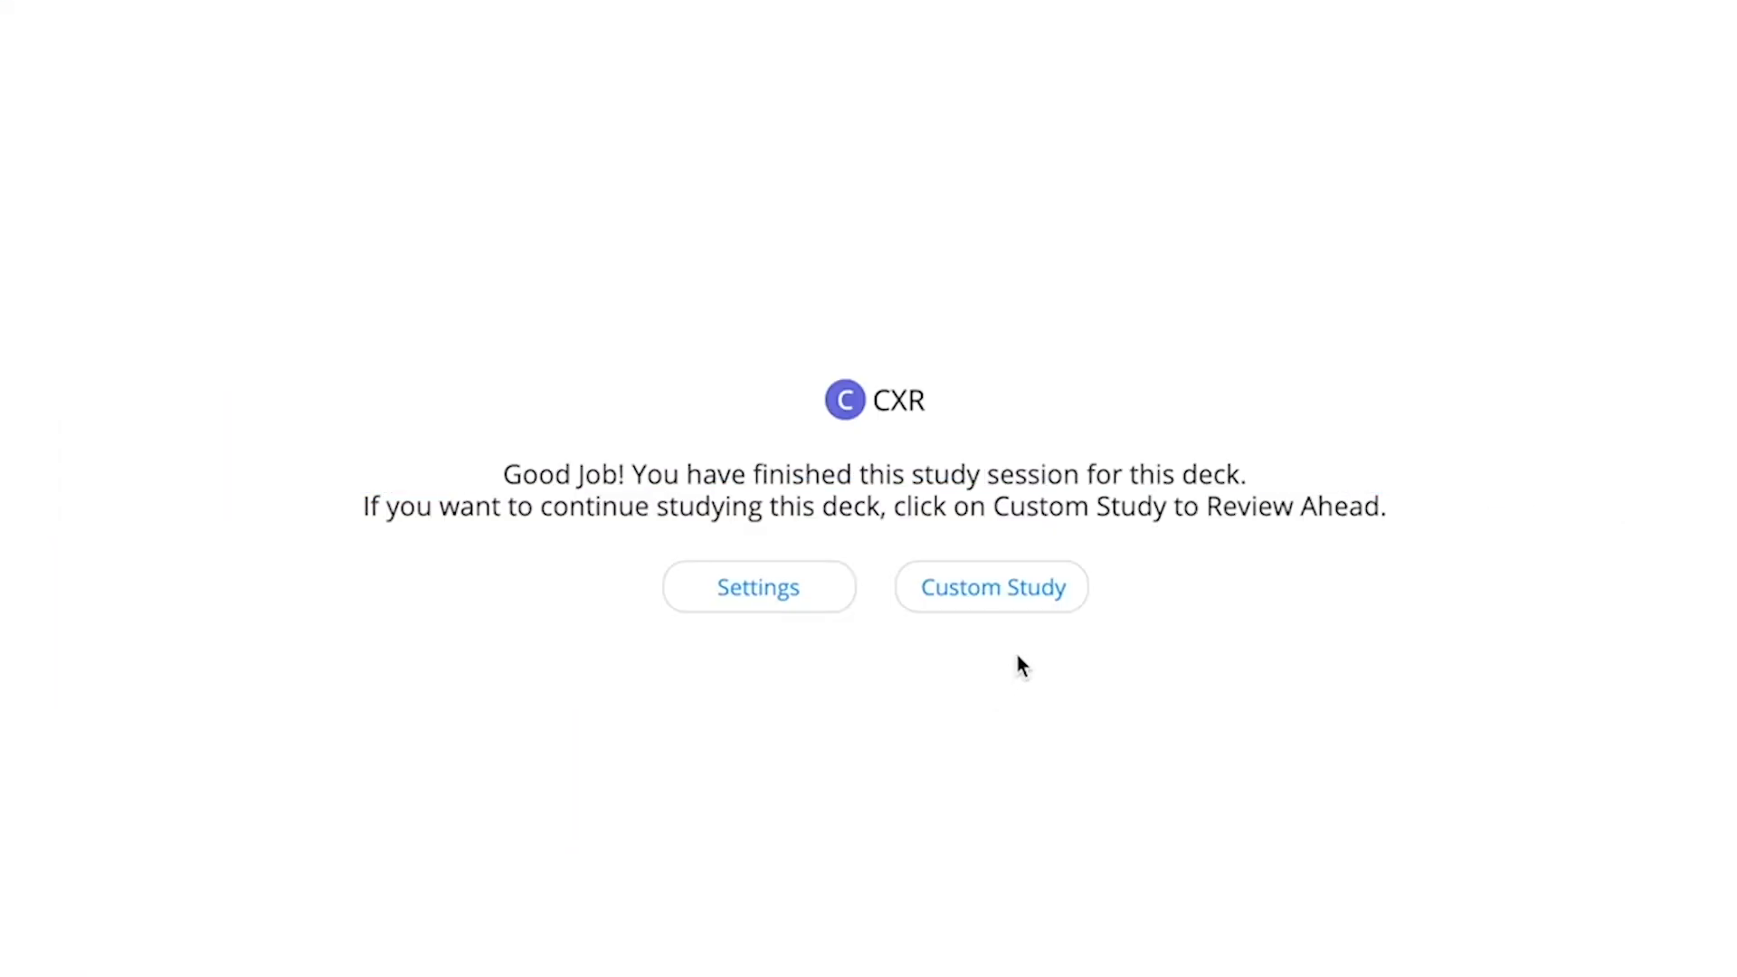
# Submit a custom study session reviewing the CXR deck 2 days ahead
pyautogui.click(990, 586)
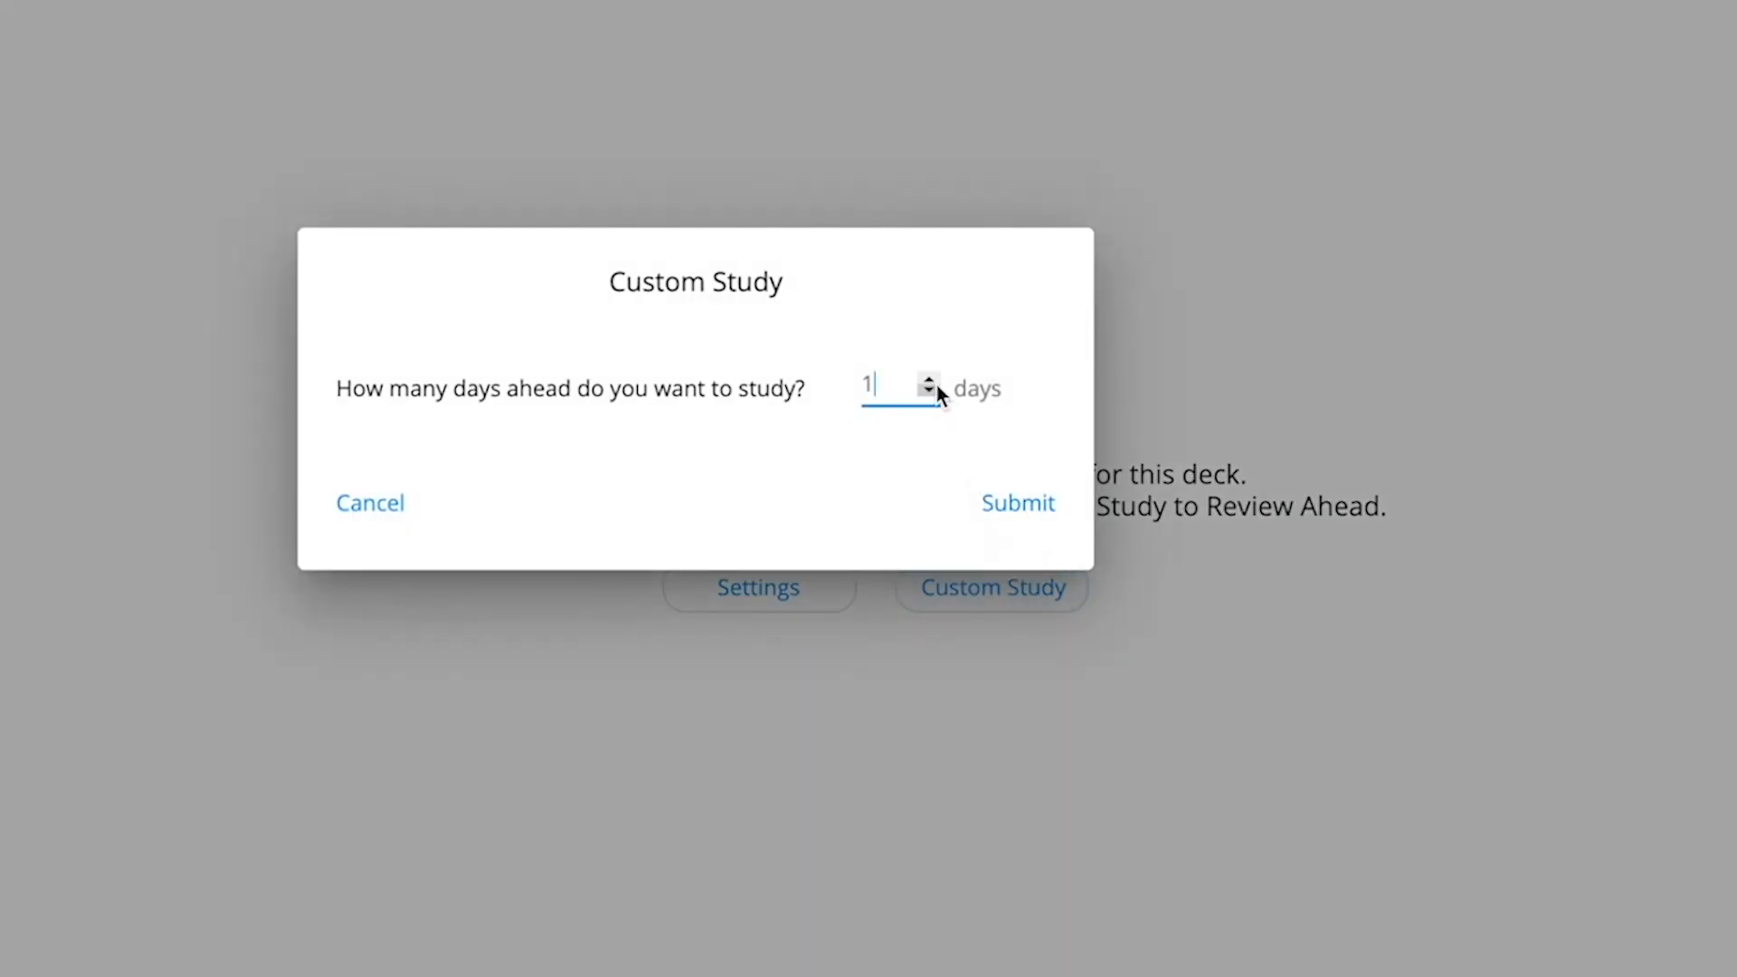
pyautogui.click(928, 380)
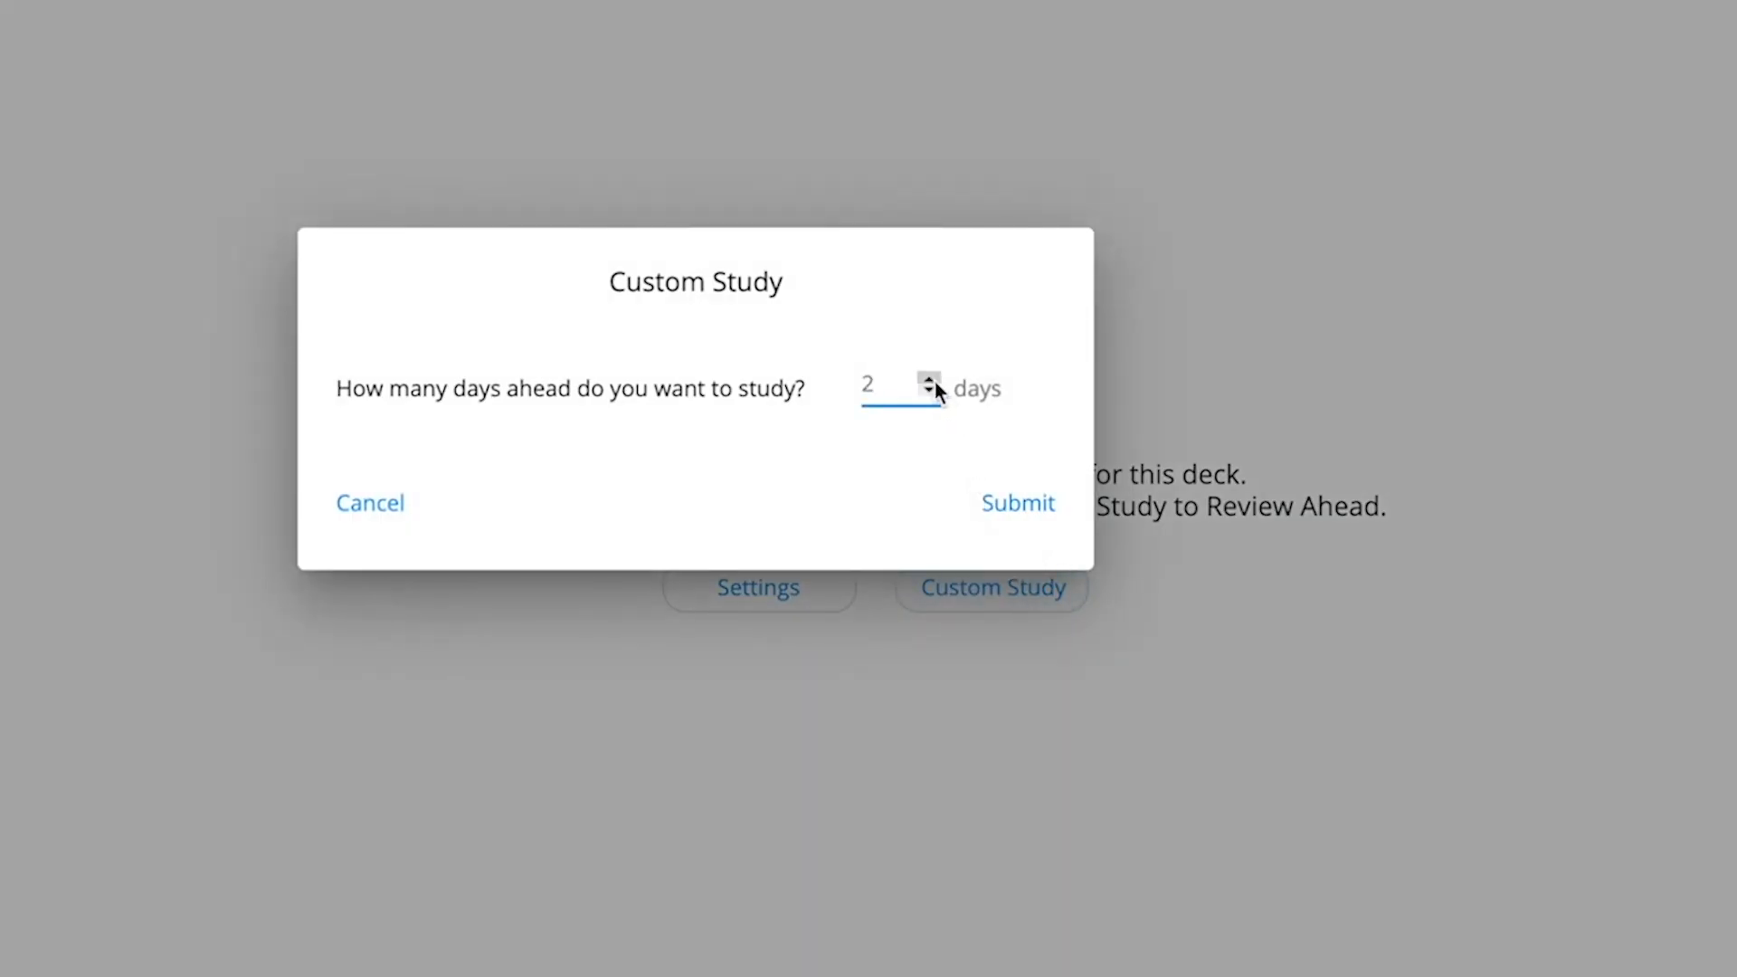
pyautogui.click(1017, 502)
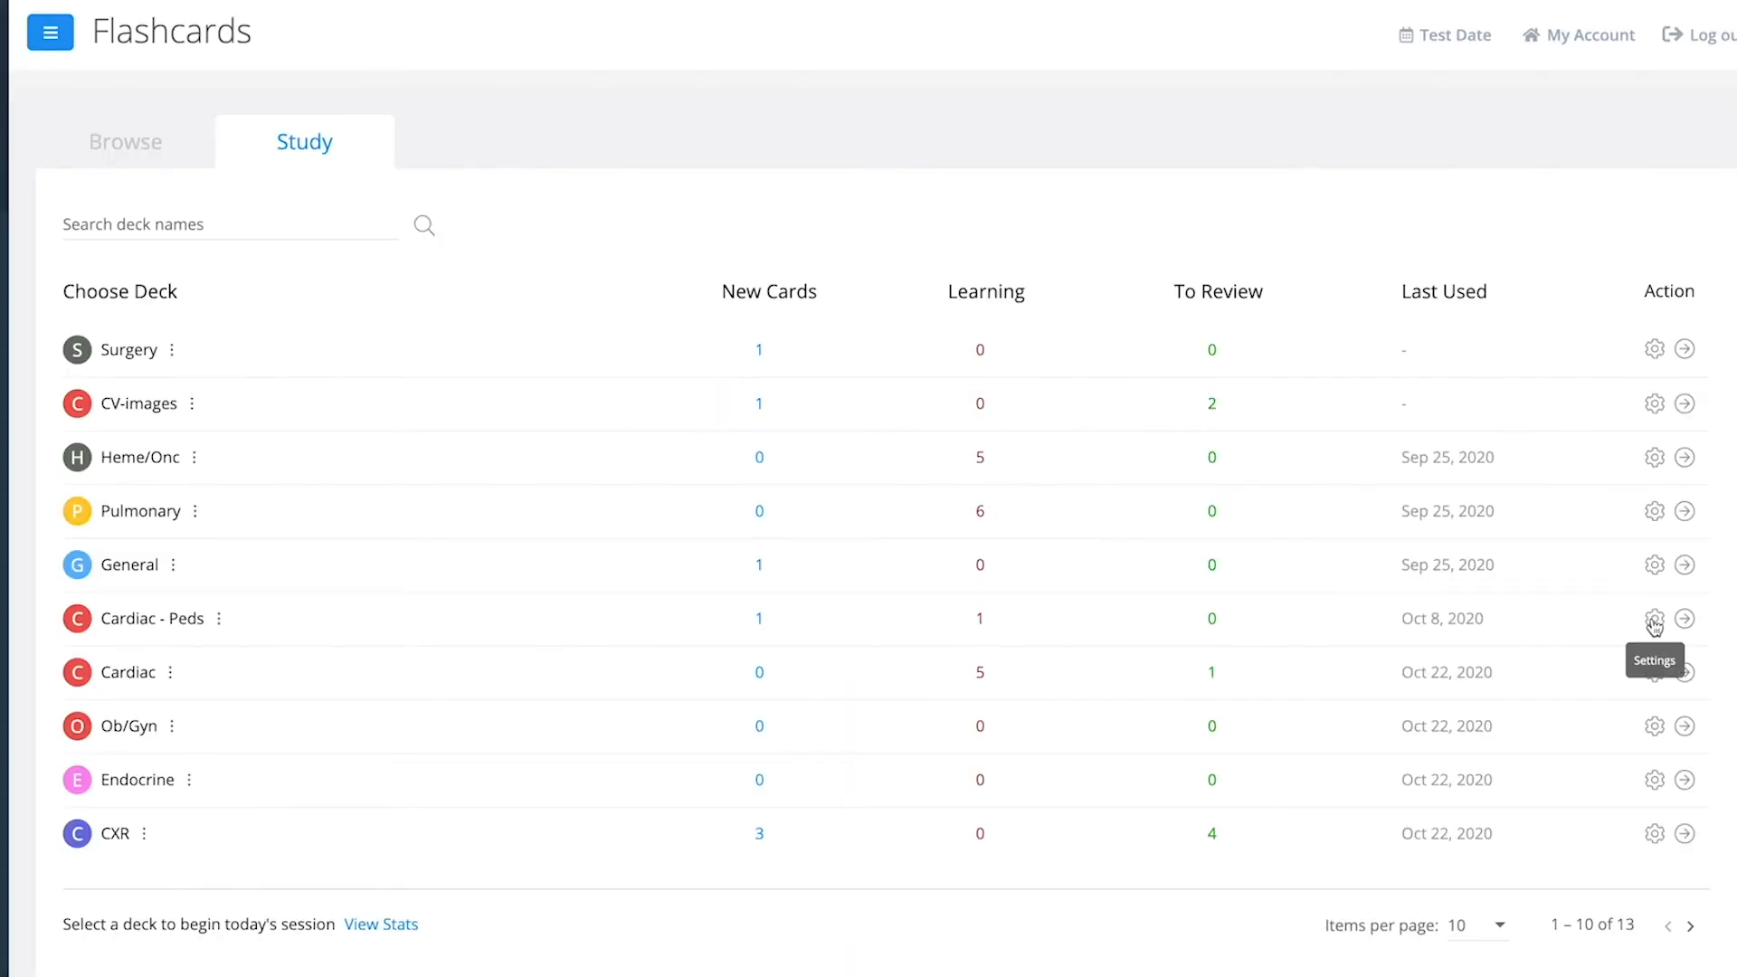
# Give Cardiac - Peds a new 'Custom' preset with 40 new cards a day, shown in order added, and apply it
pyautogui.click(1654, 619)
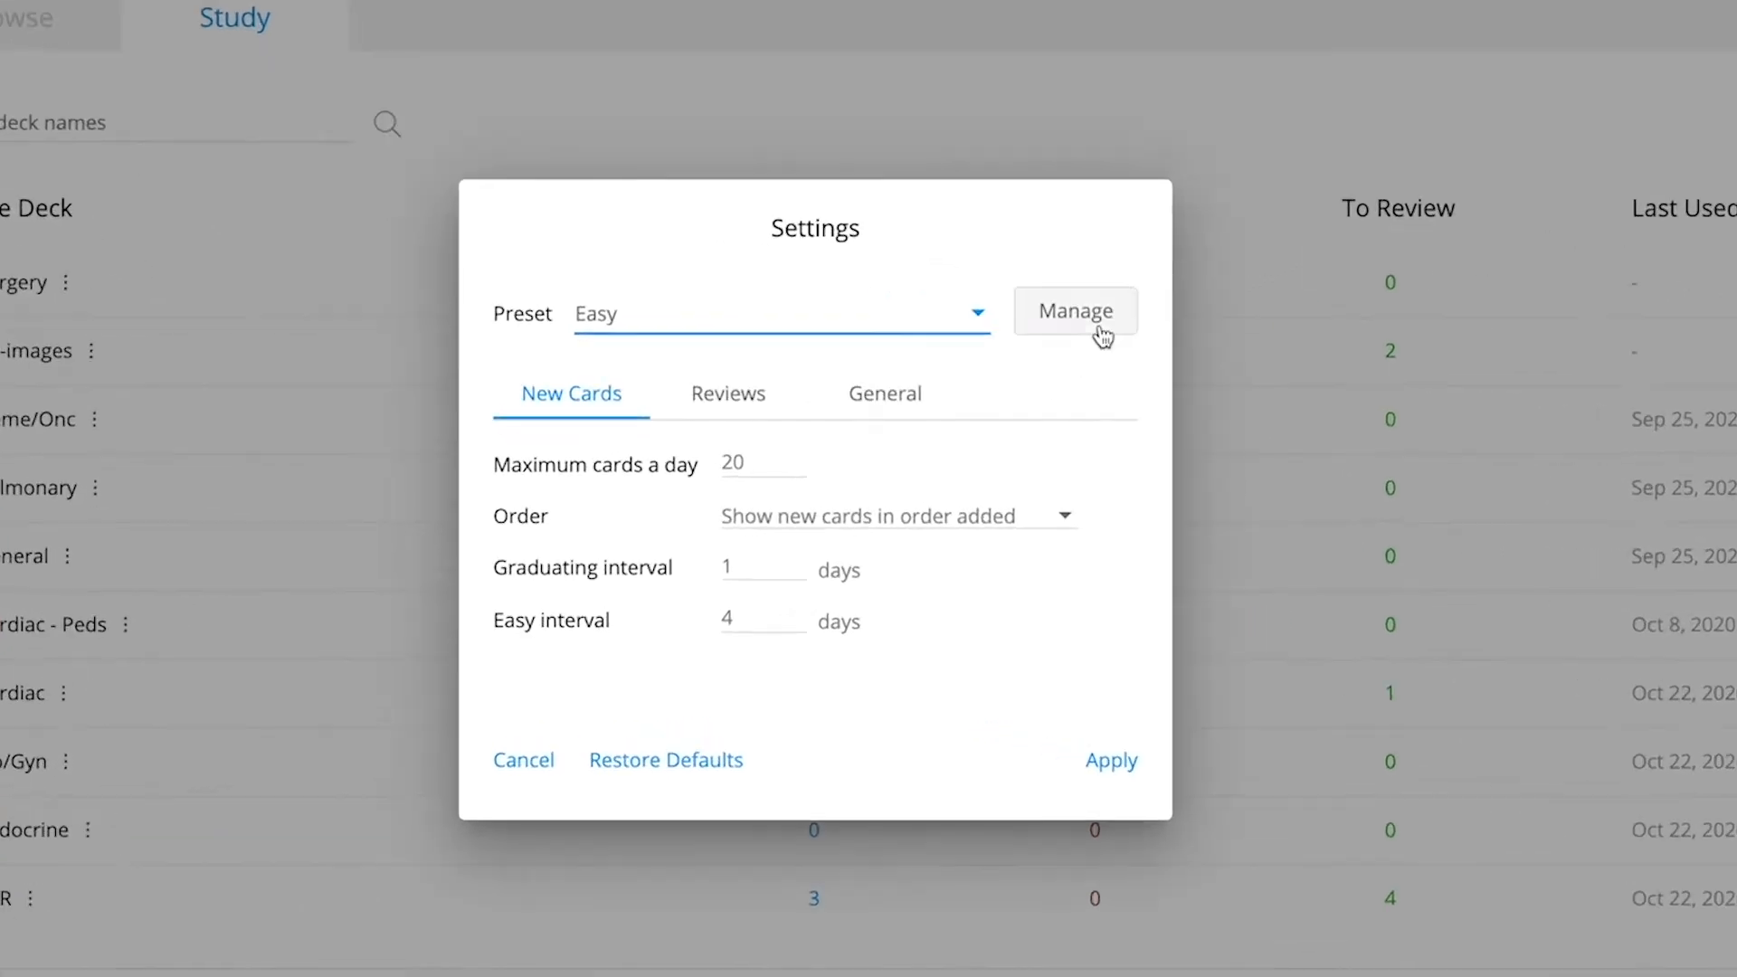
pyautogui.click(1073, 309)
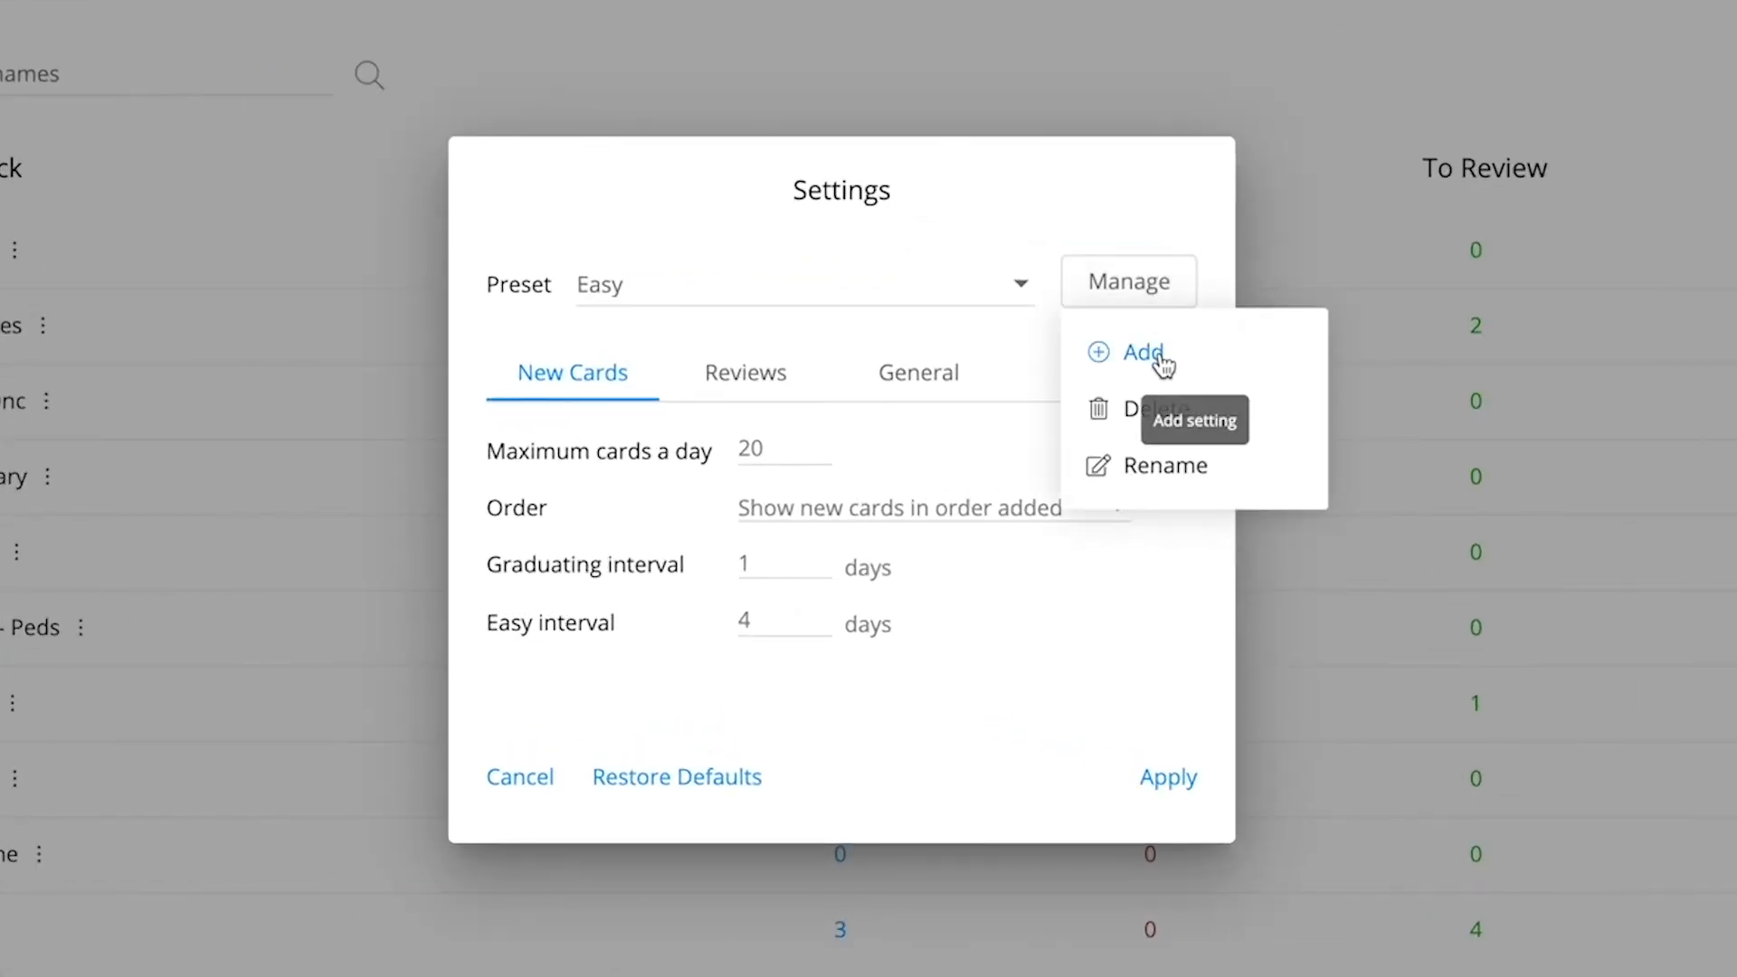
pyautogui.click(1144, 353)
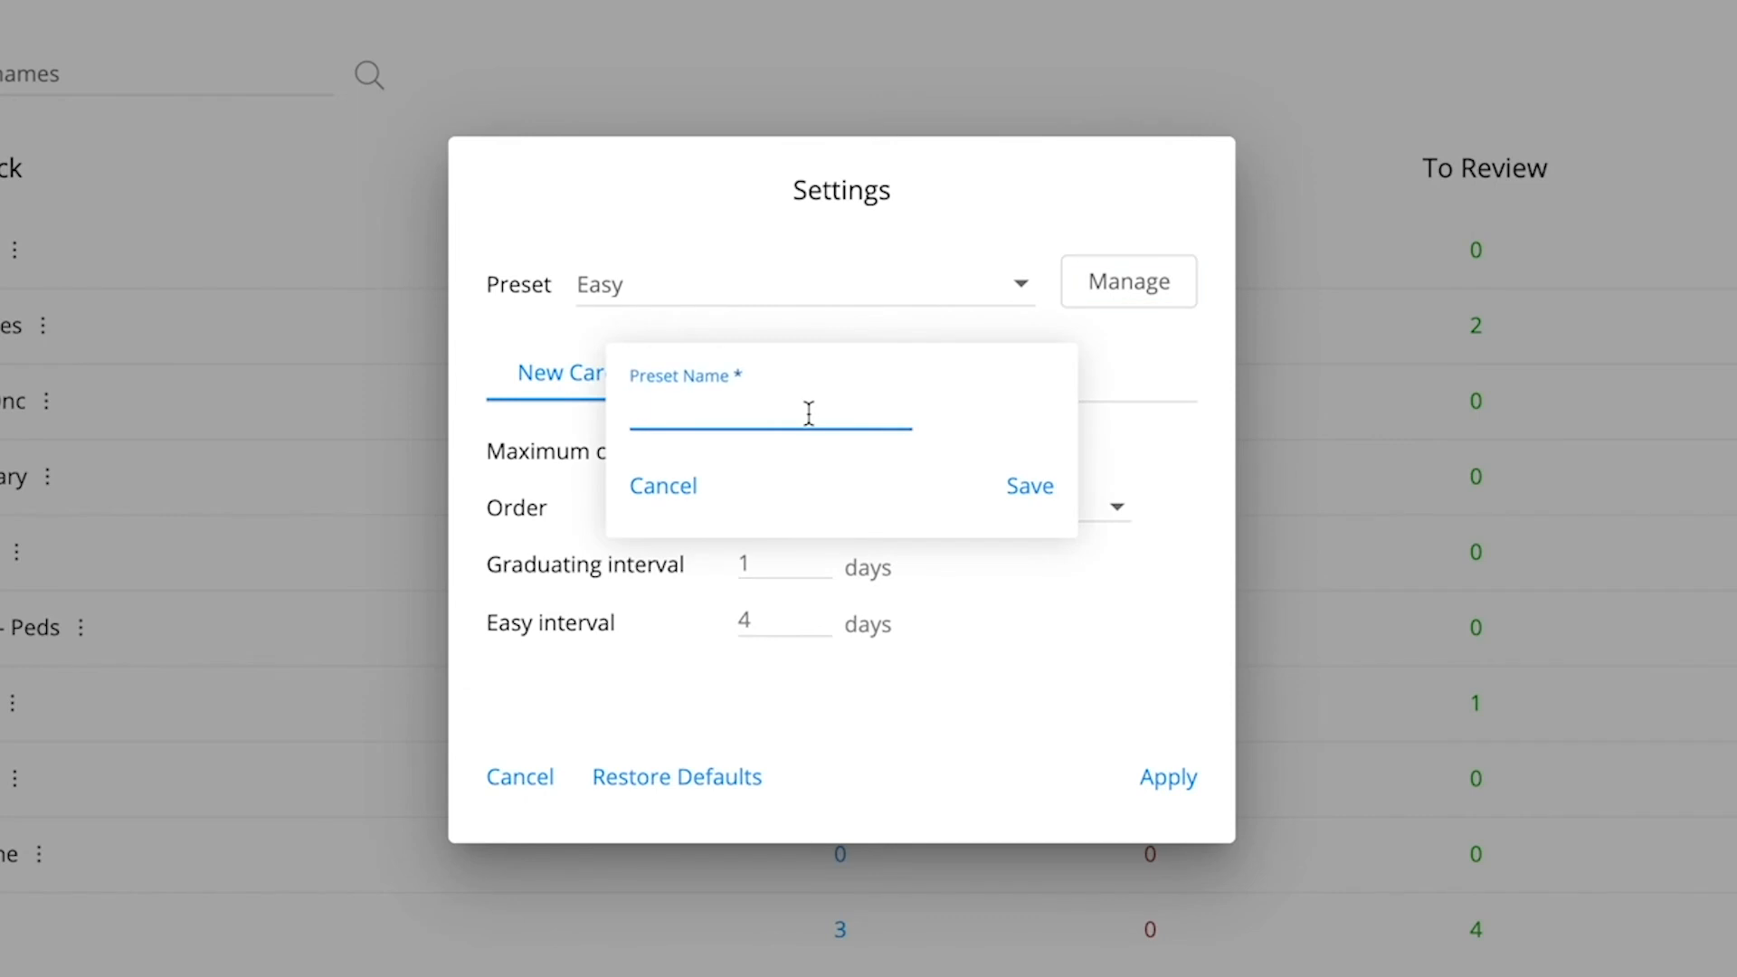
pyautogui.click(1028, 485)
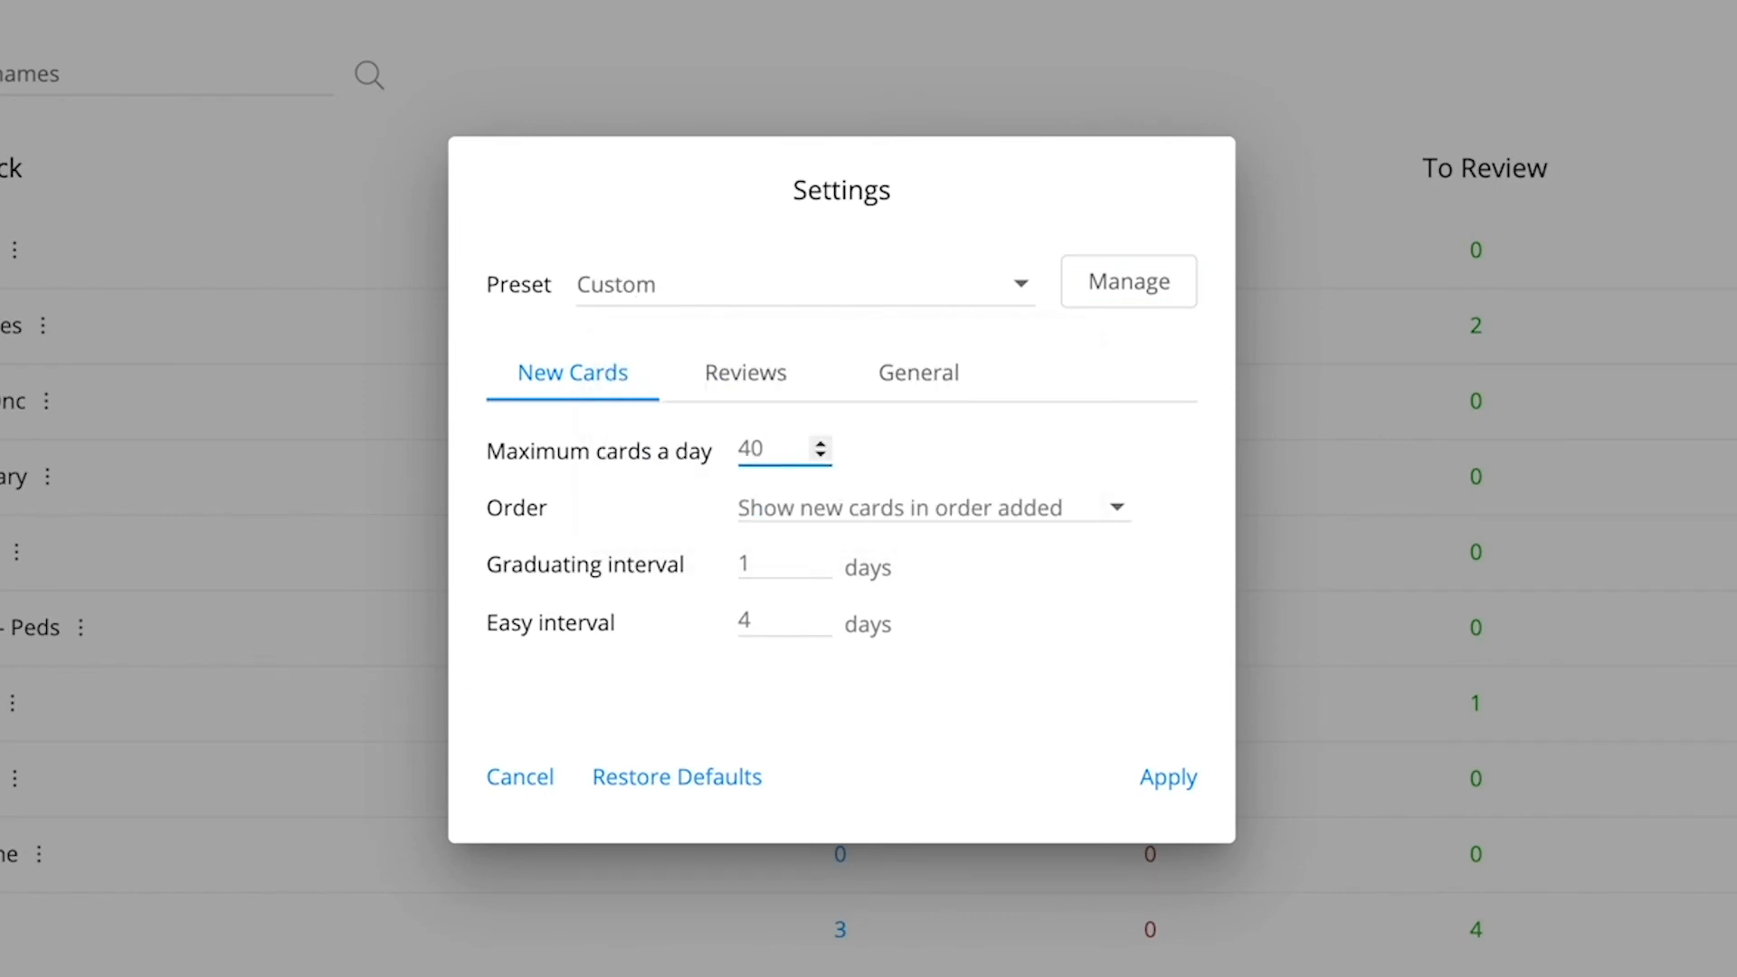
pyautogui.click(931, 506)
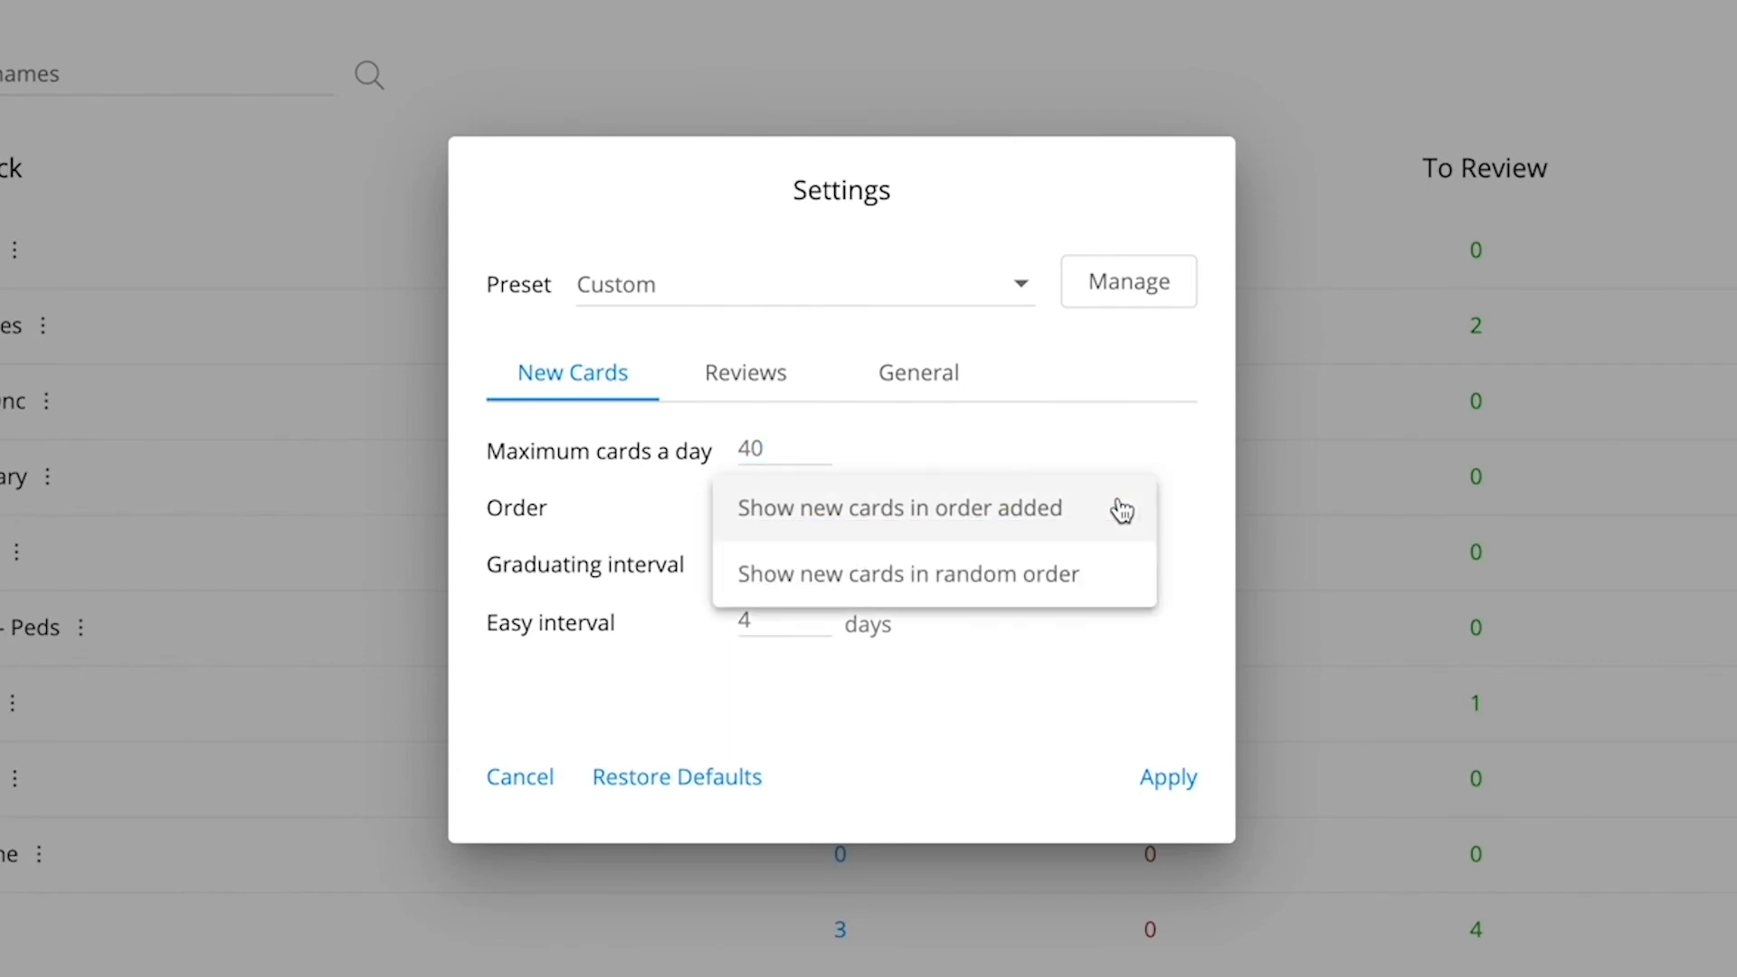
pyautogui.click(900, 507)
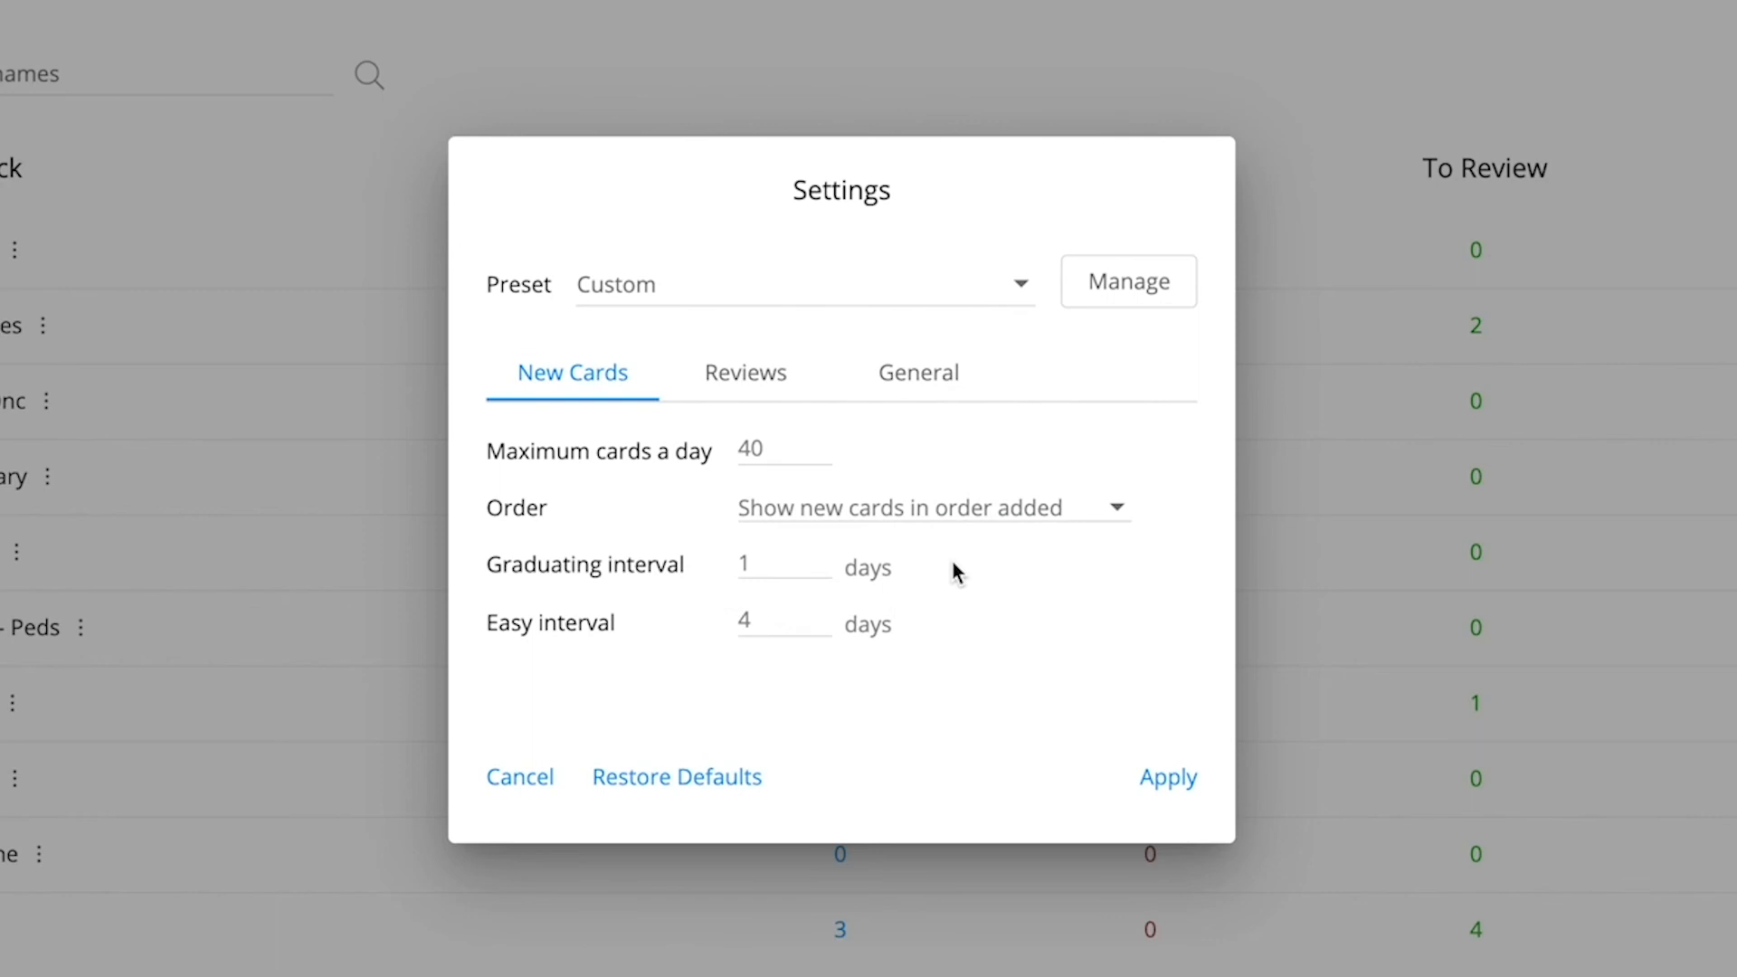
pyautogui.moveTo(941, 644)
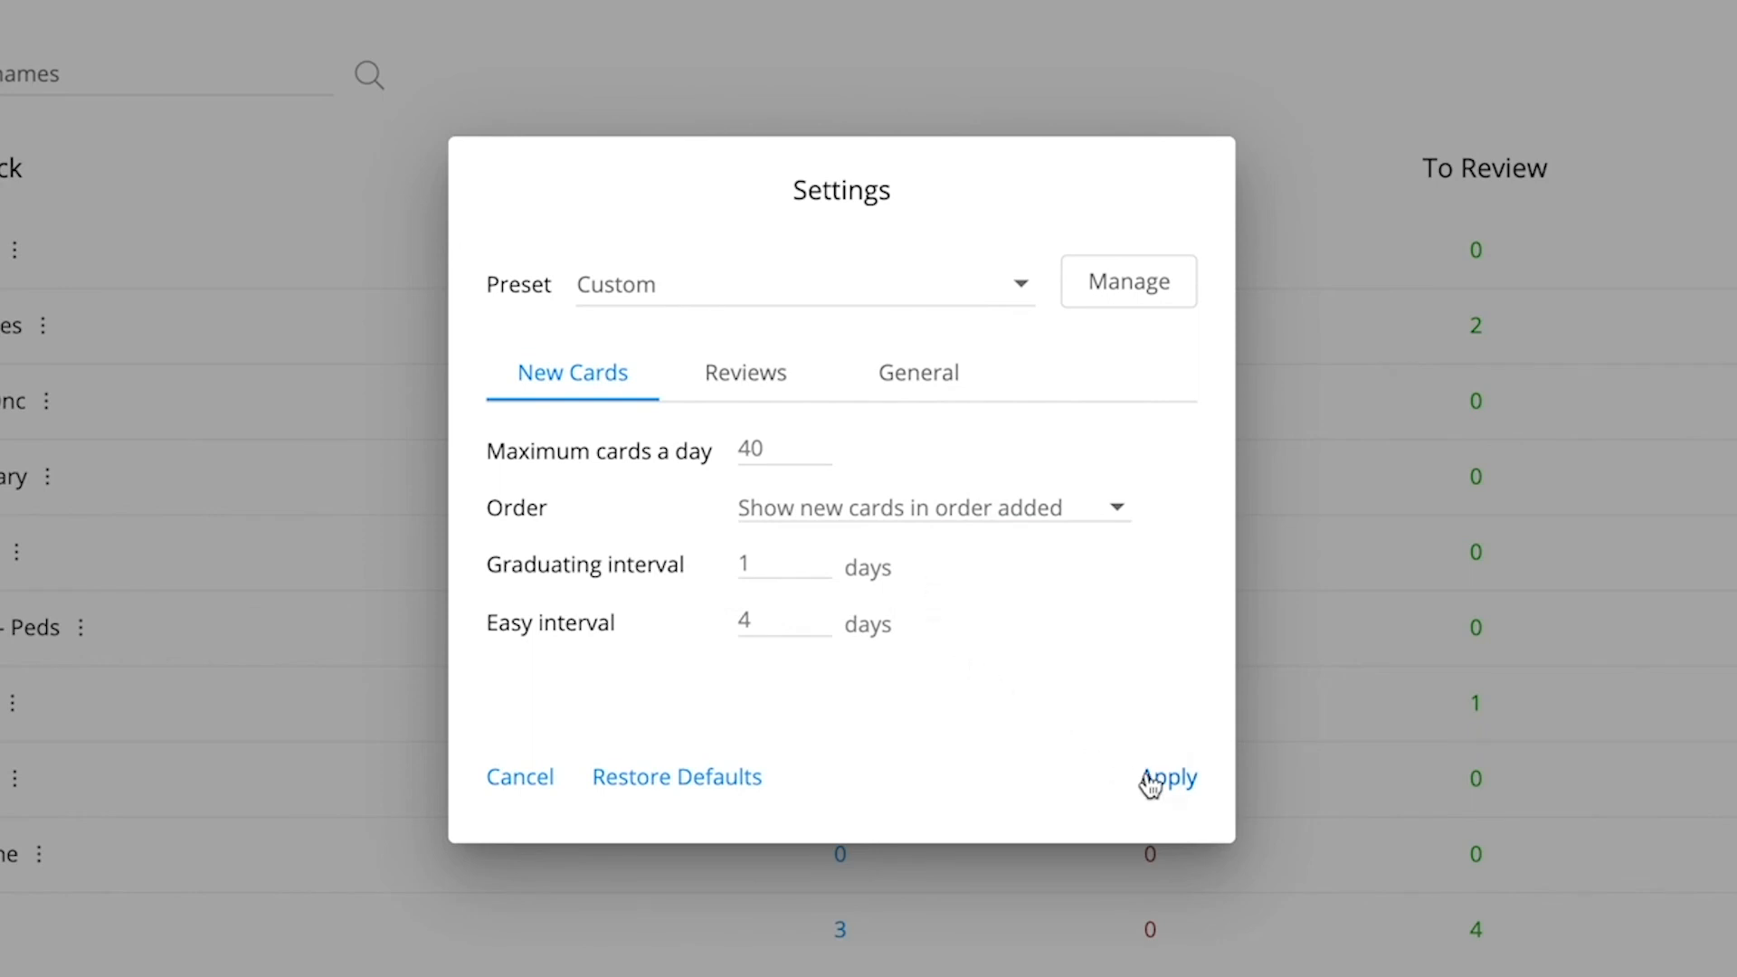
pyautogui.click(1170, 776)
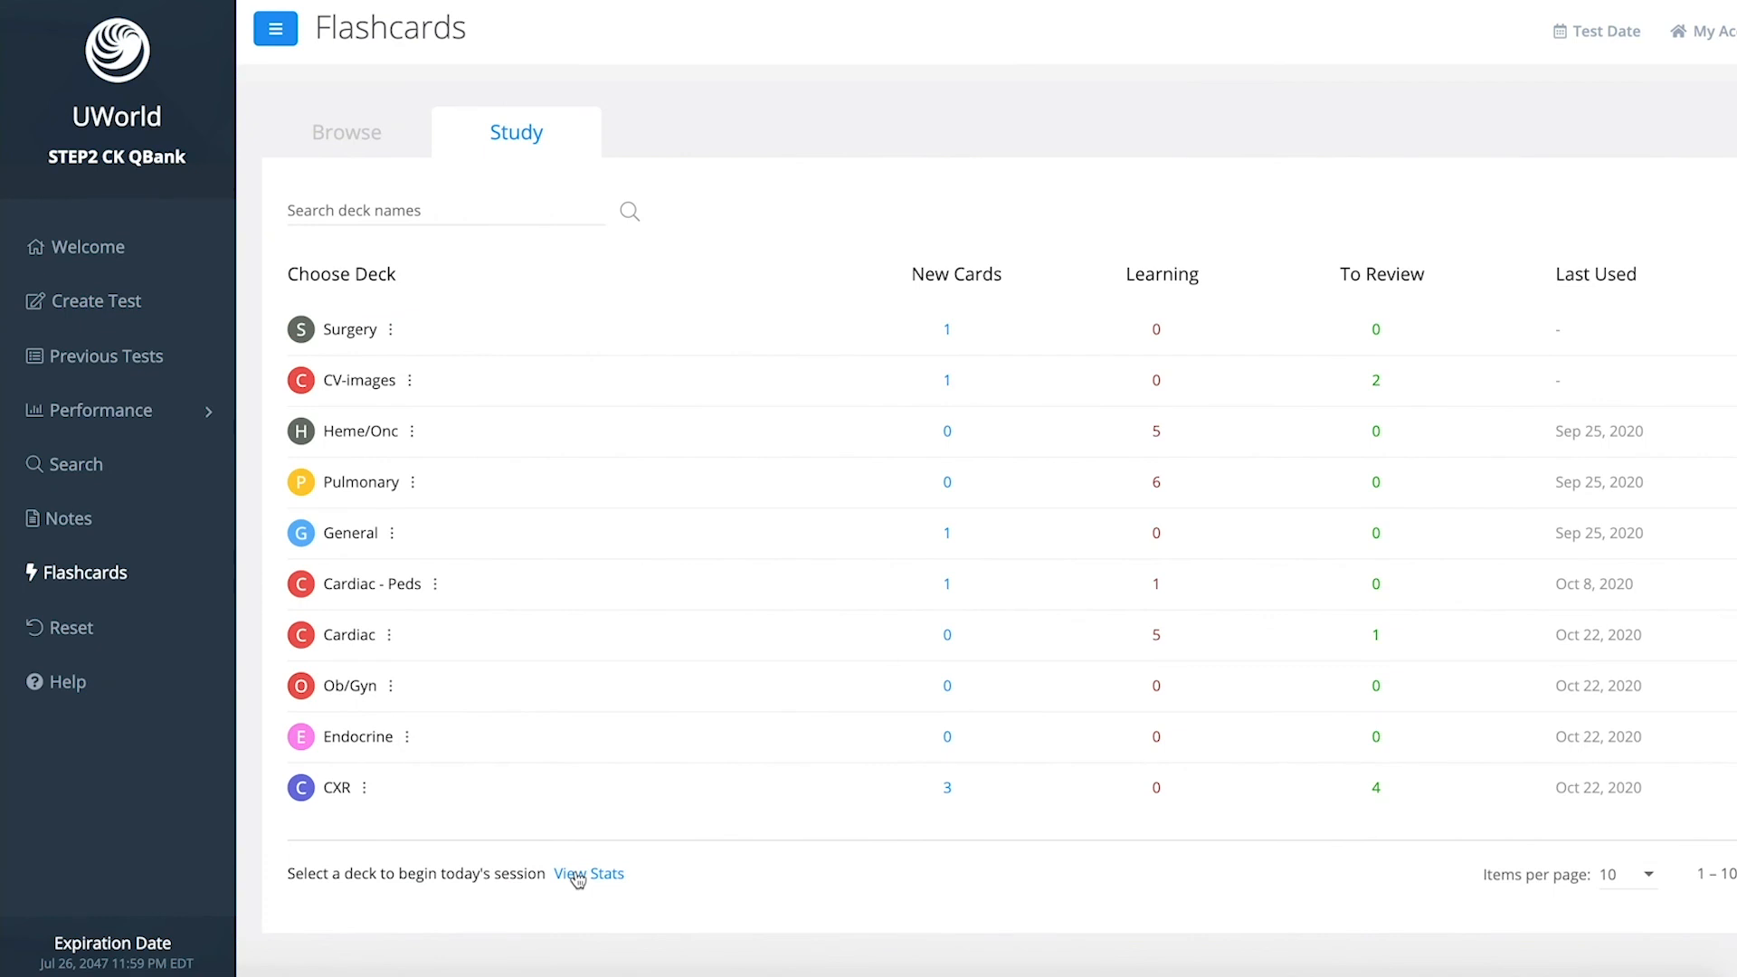
# Show the flashcard study statistics
pyautogui.click(590, 872)
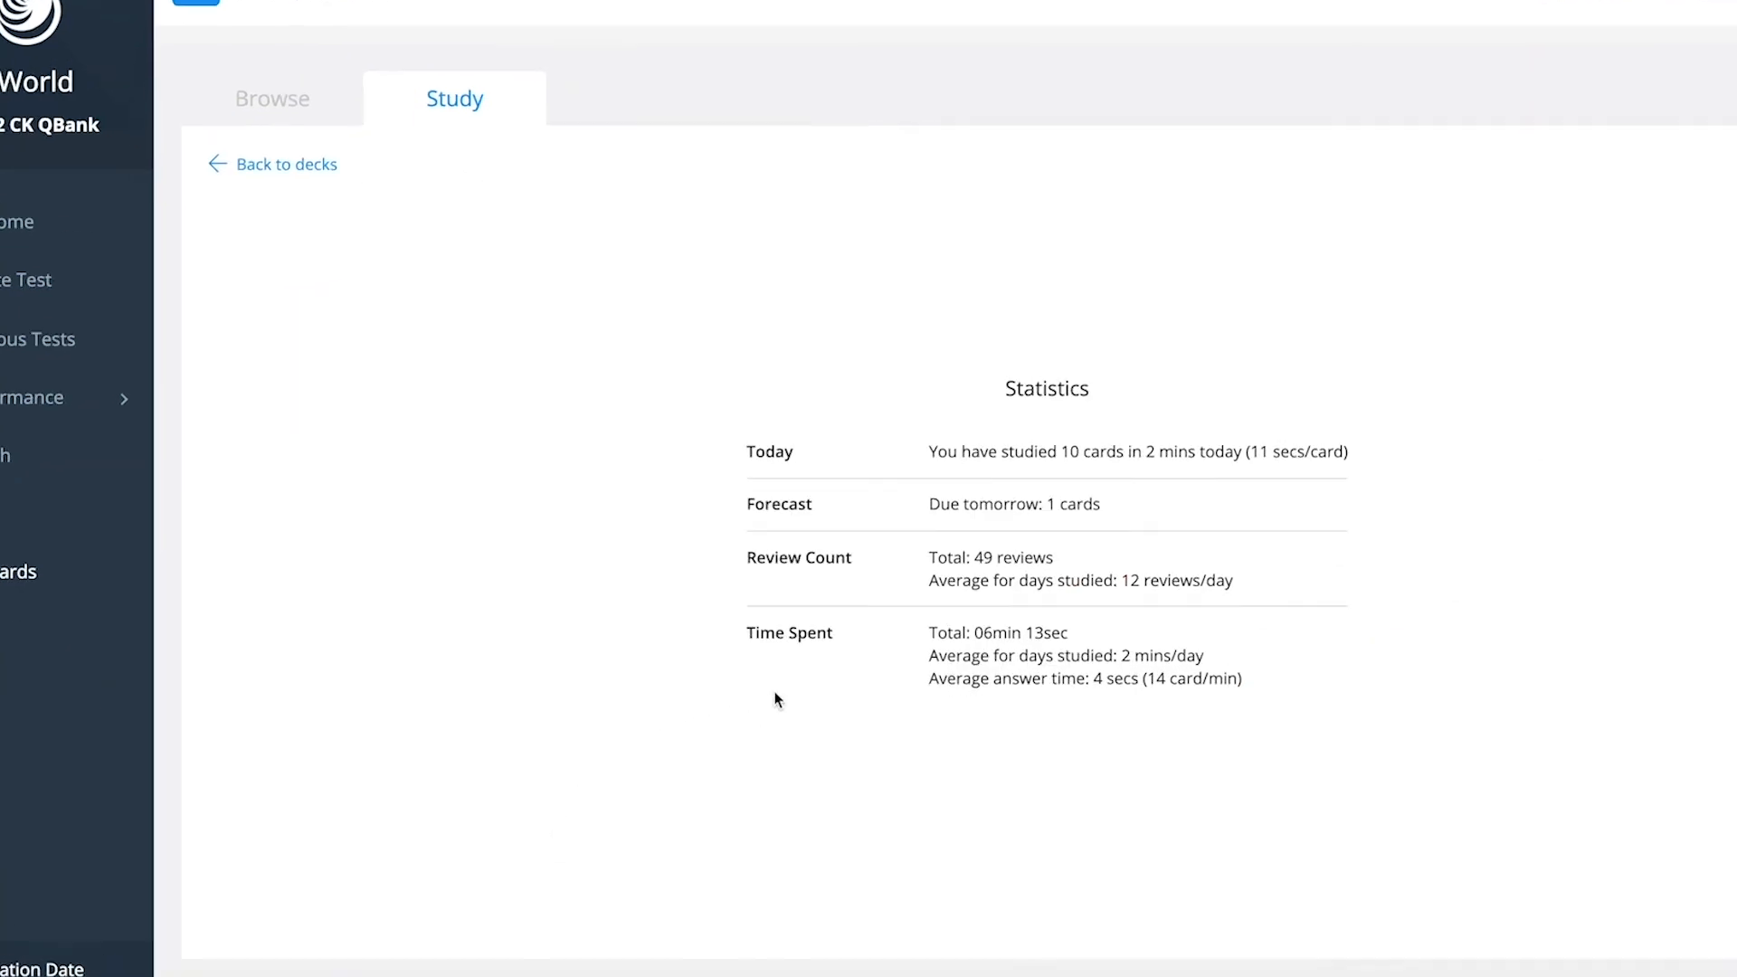